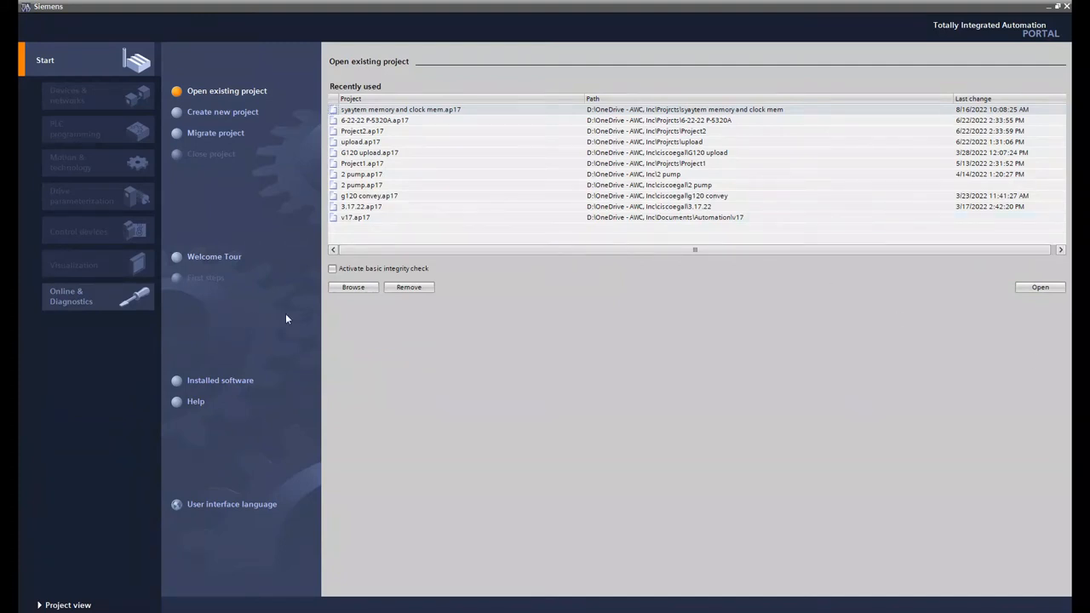
mouse_move(491, 337)
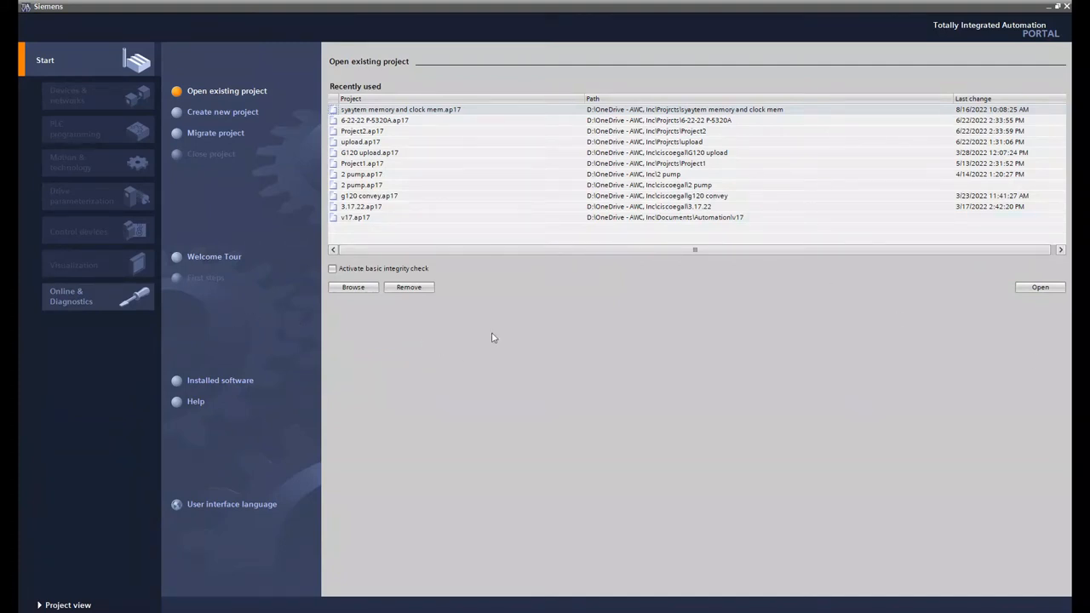
mouse_move(540, 268)
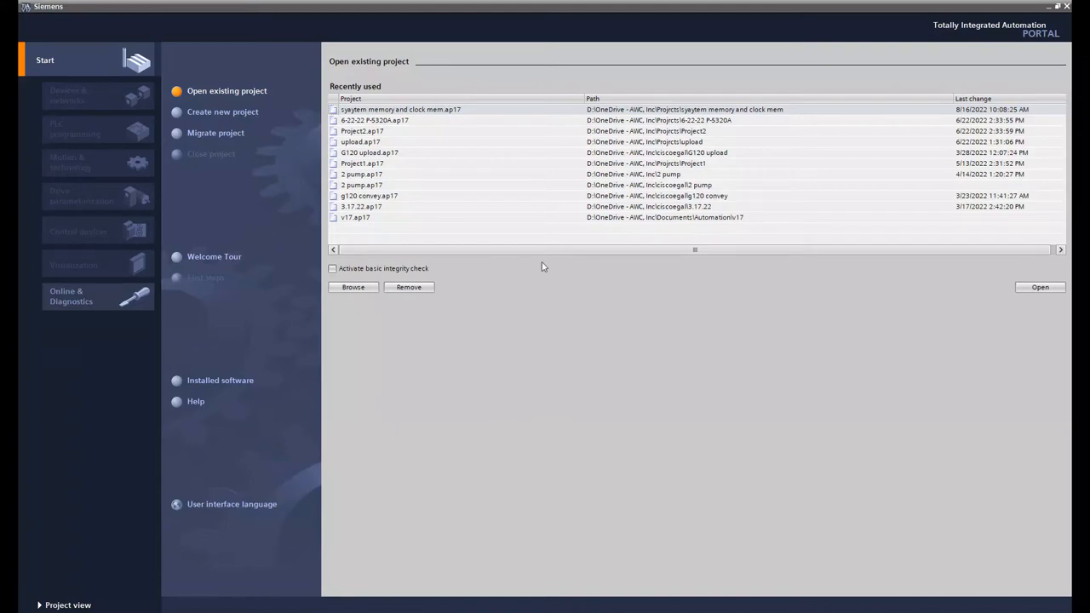
mouse_move(491, 271)
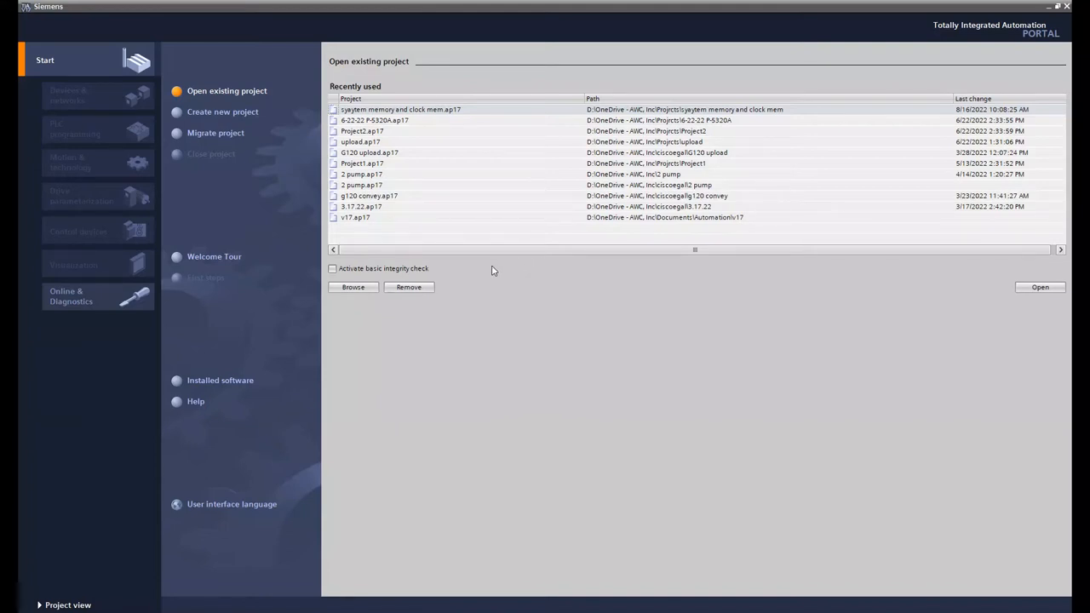
mouse_move(196, 128)
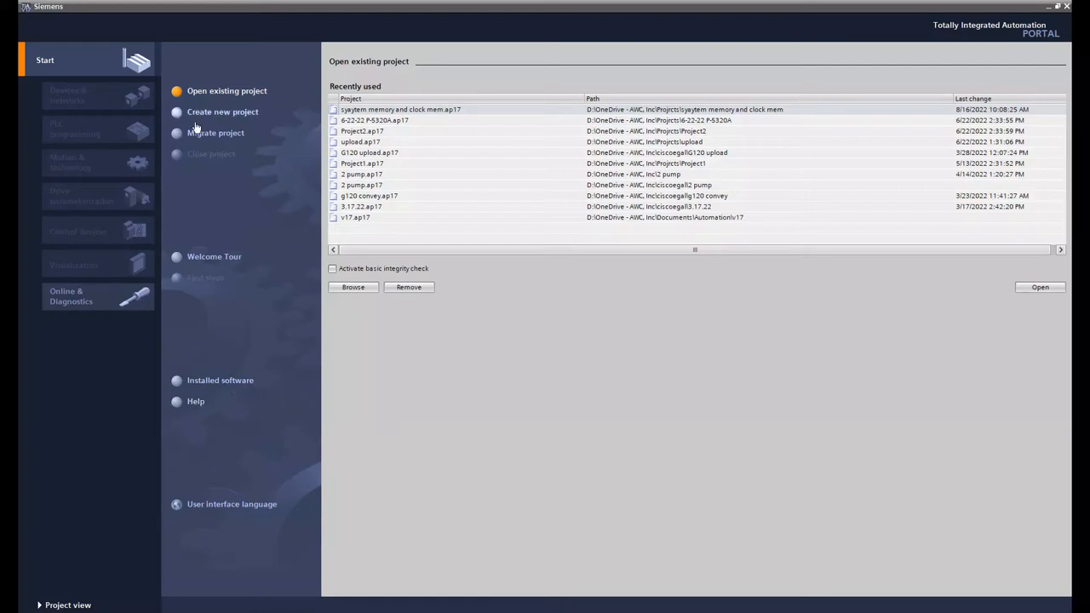
Step: Create a new project named 'trainning' and switch to the project view
click(222, 112)
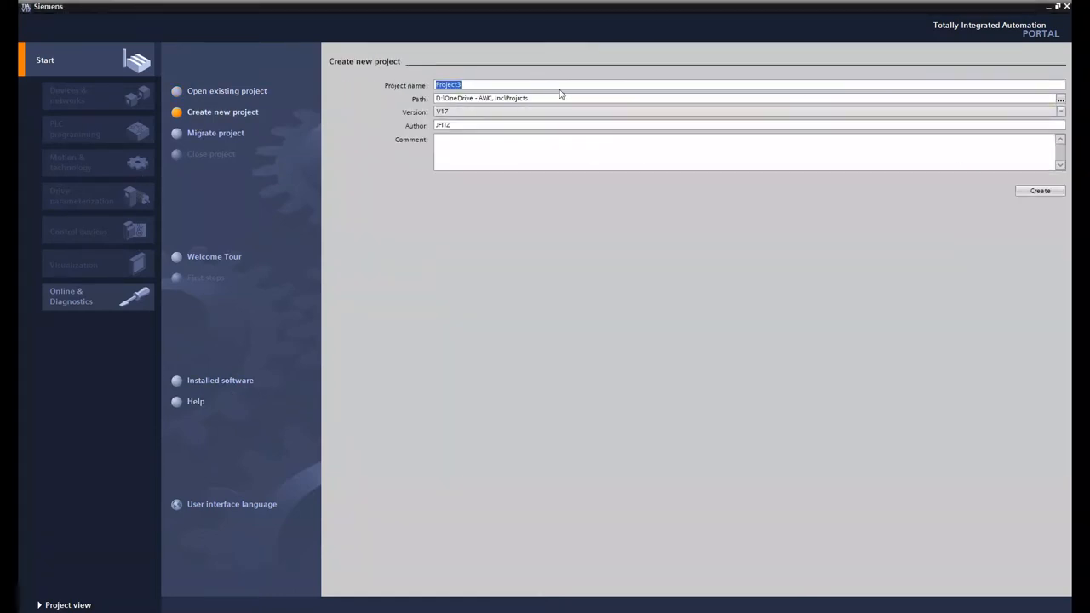
text(trainning)
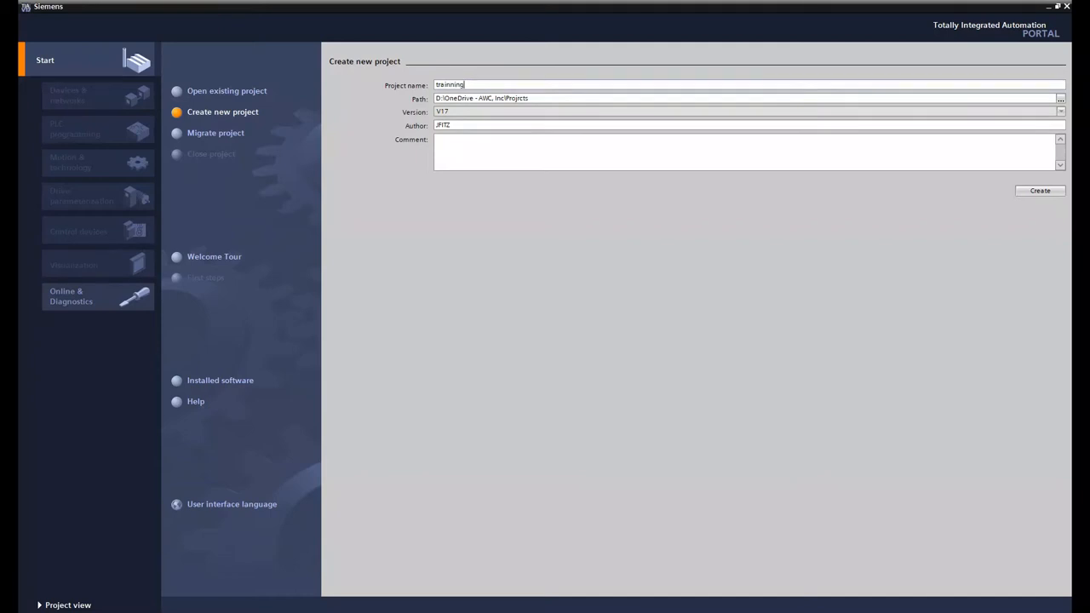
click(1039, 190)
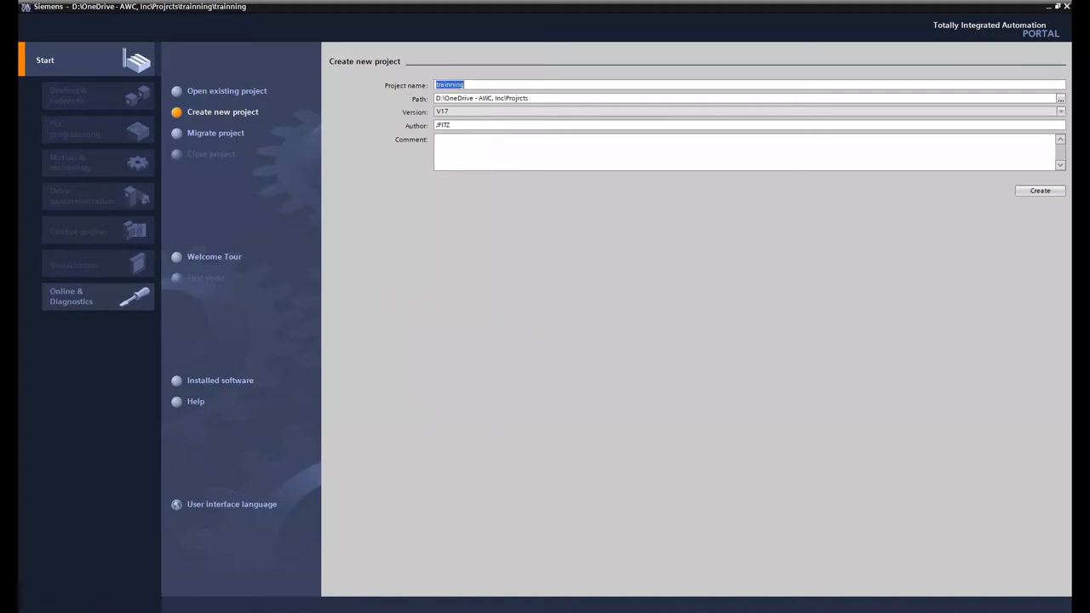
click(1039, 190)
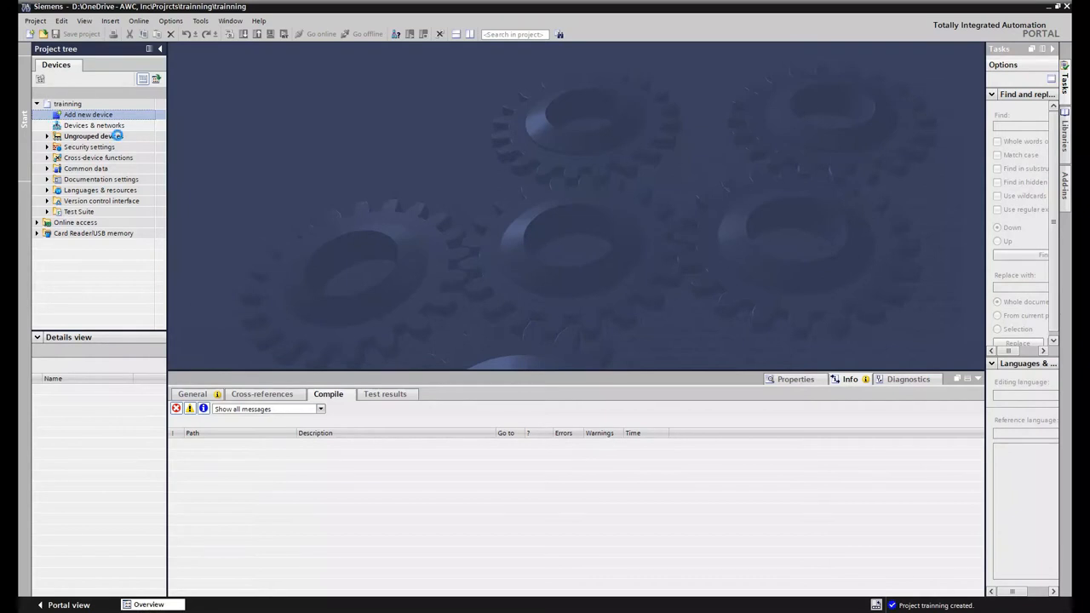
Step: Add an S7-1200 CPU 1211C AC/DC/Rly, order number 6ES7 211-1BE40-0XB0, as PLC_1
double_click(88, 114)
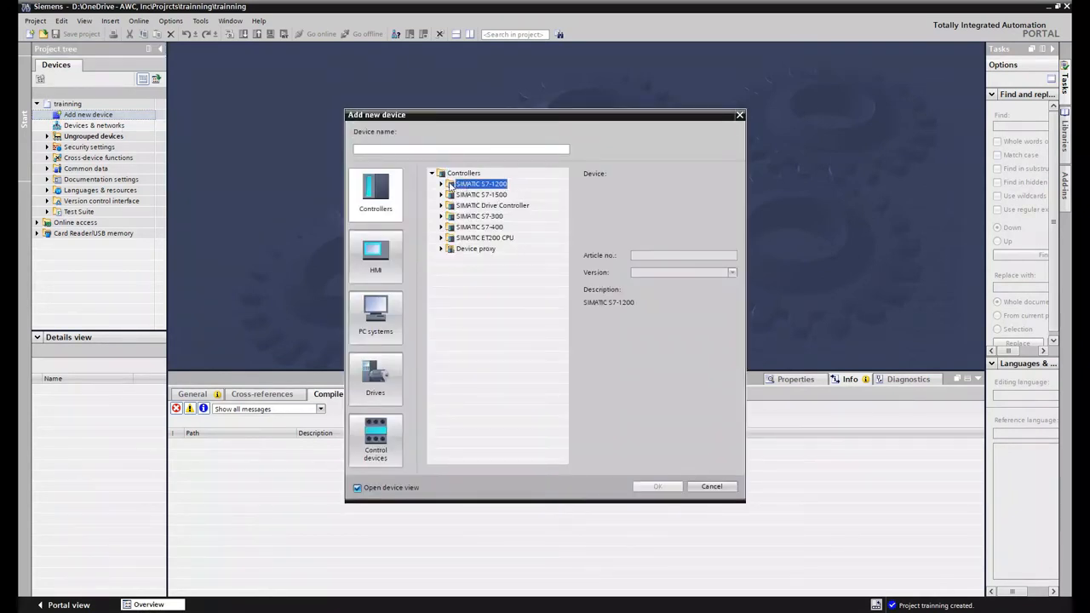
click(442, 183)
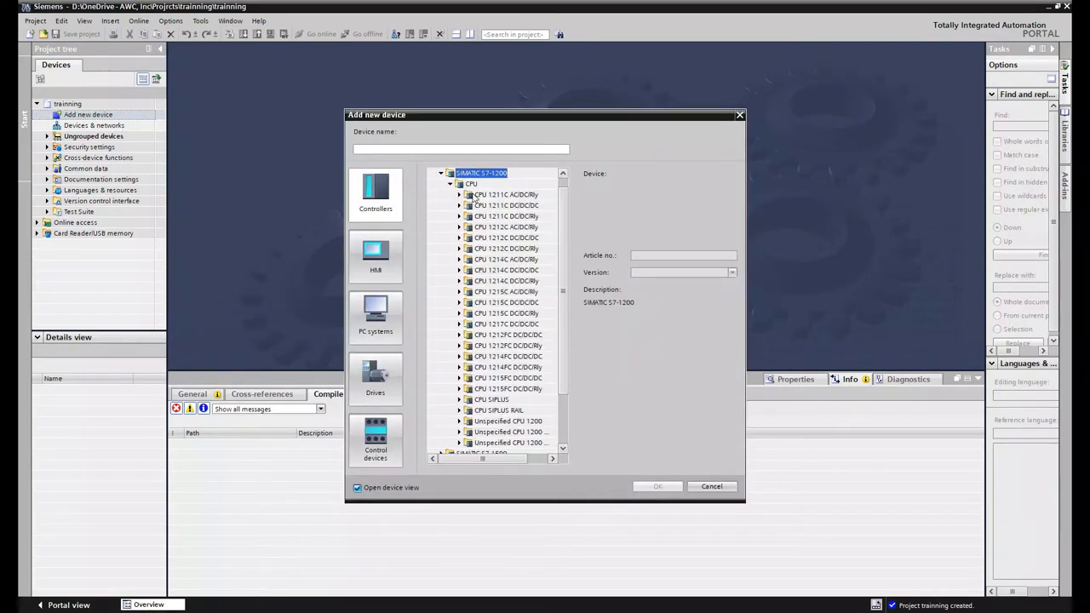
click(505, 194)
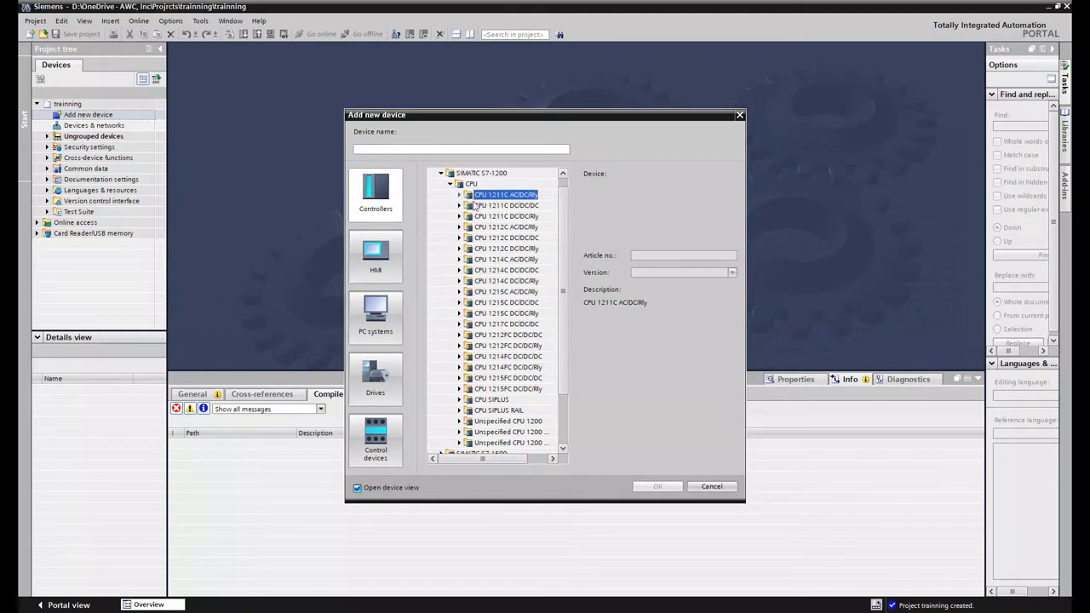
click(459, 194)
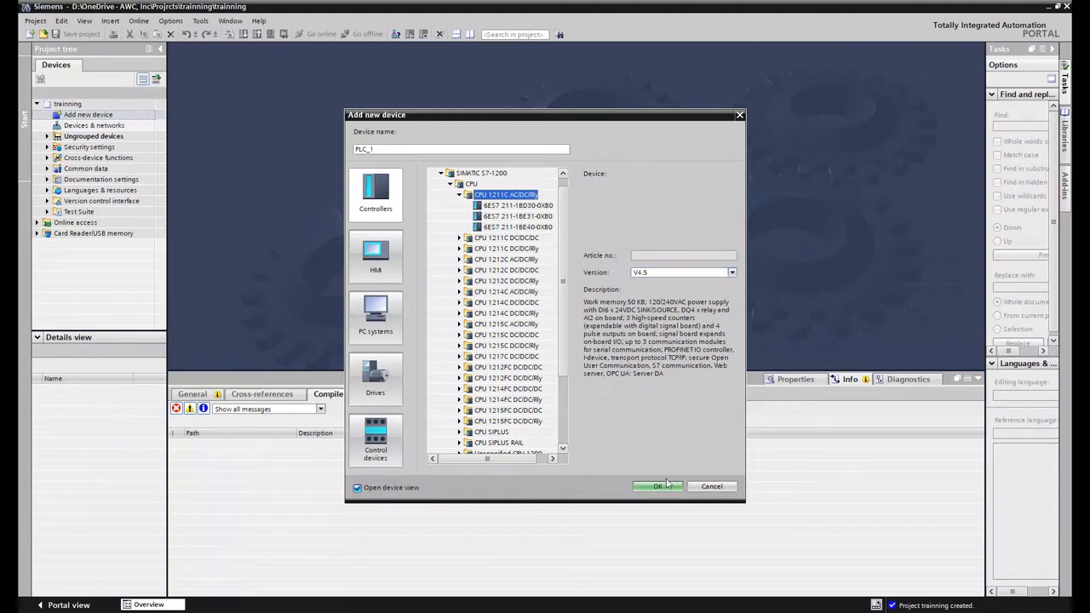
click(517, 226)
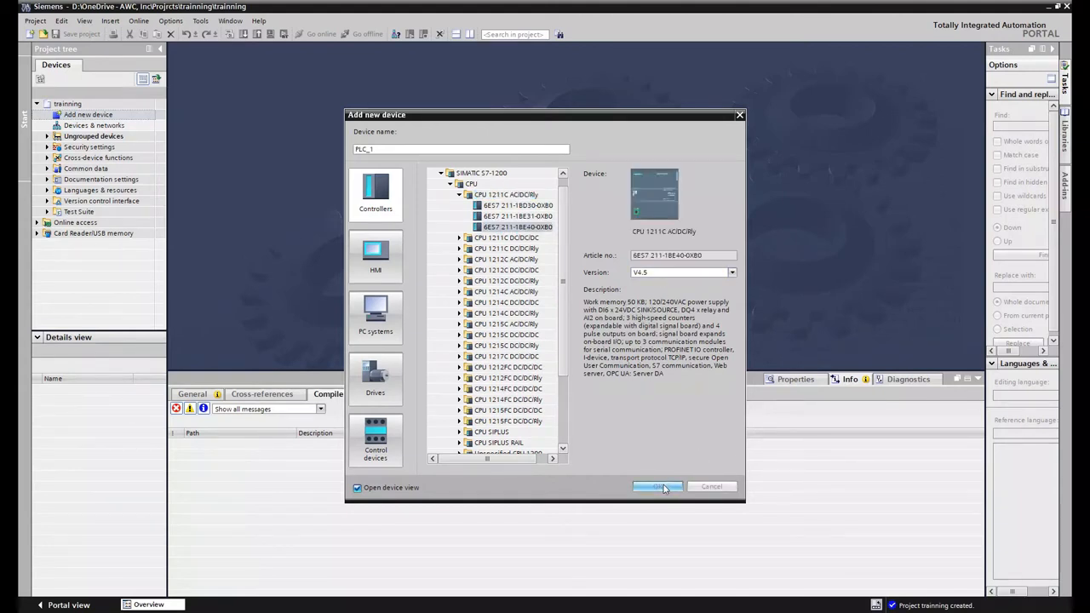
click(657, 486)
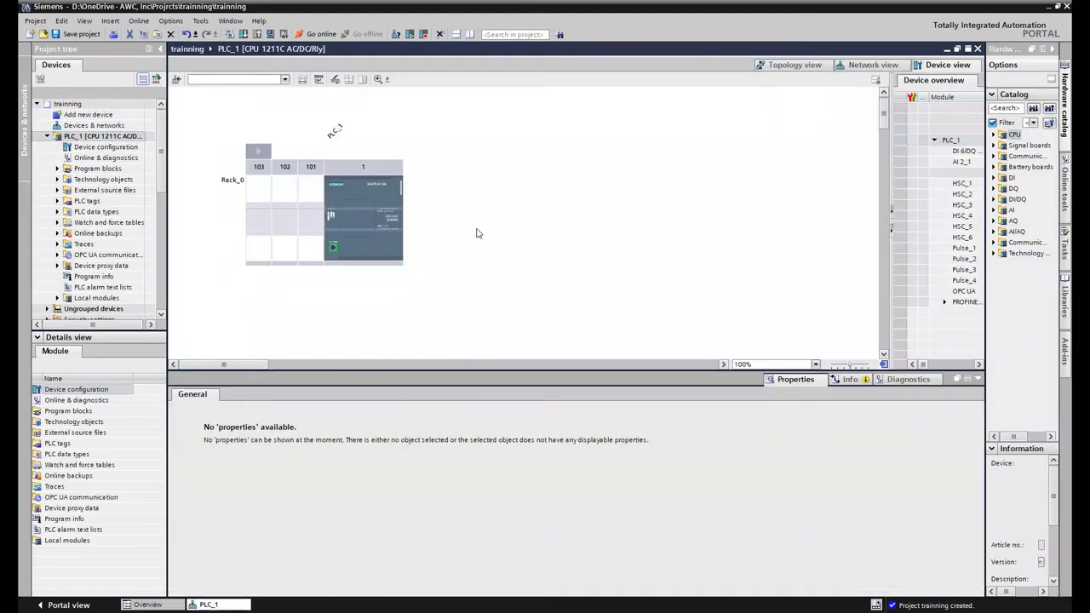
Step: Tick 'Enable the use of system memory byte' at address 1 in PLC_1's properties
click(363, 213)
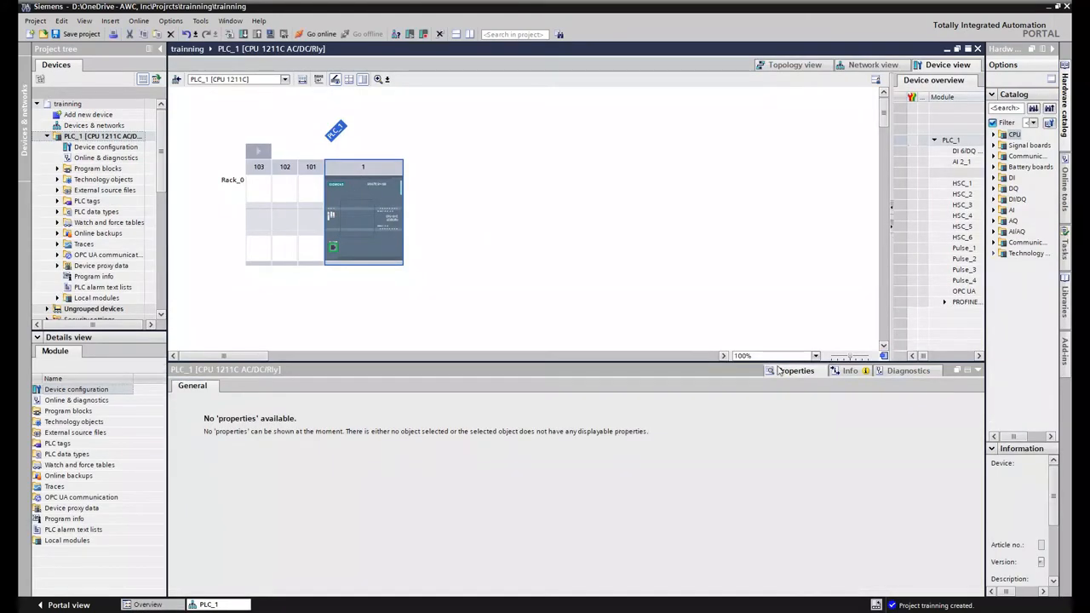
mouse_move(797, 375)
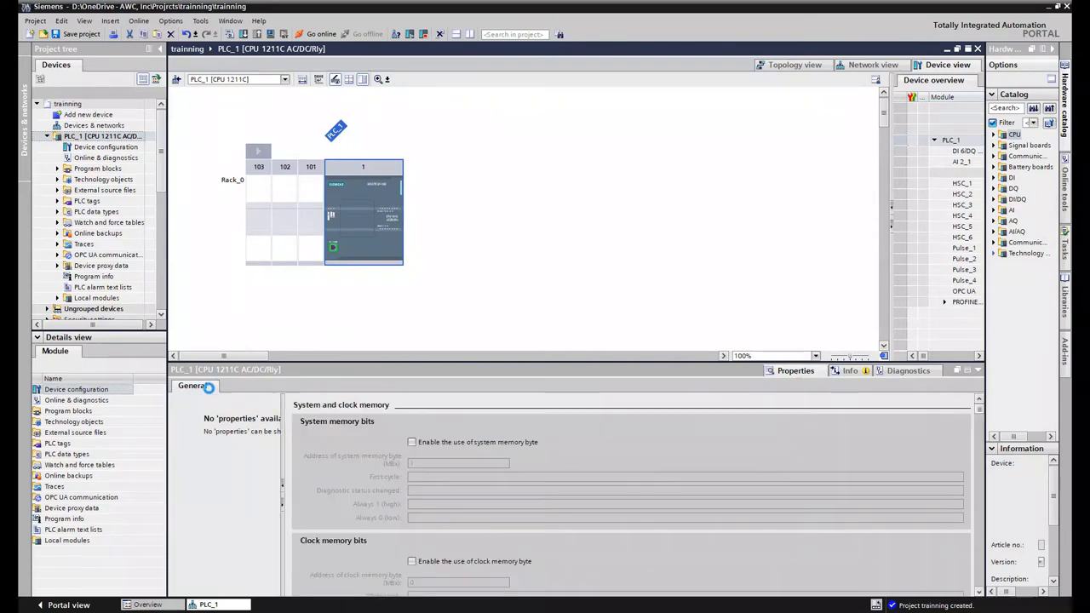
click(190, 385)
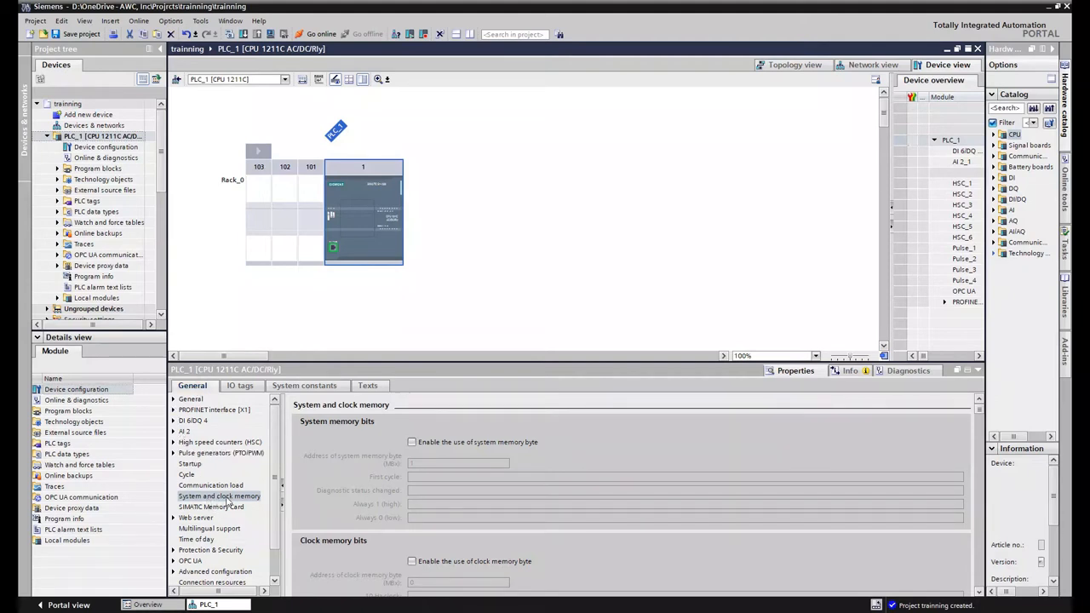
click(412, 442)
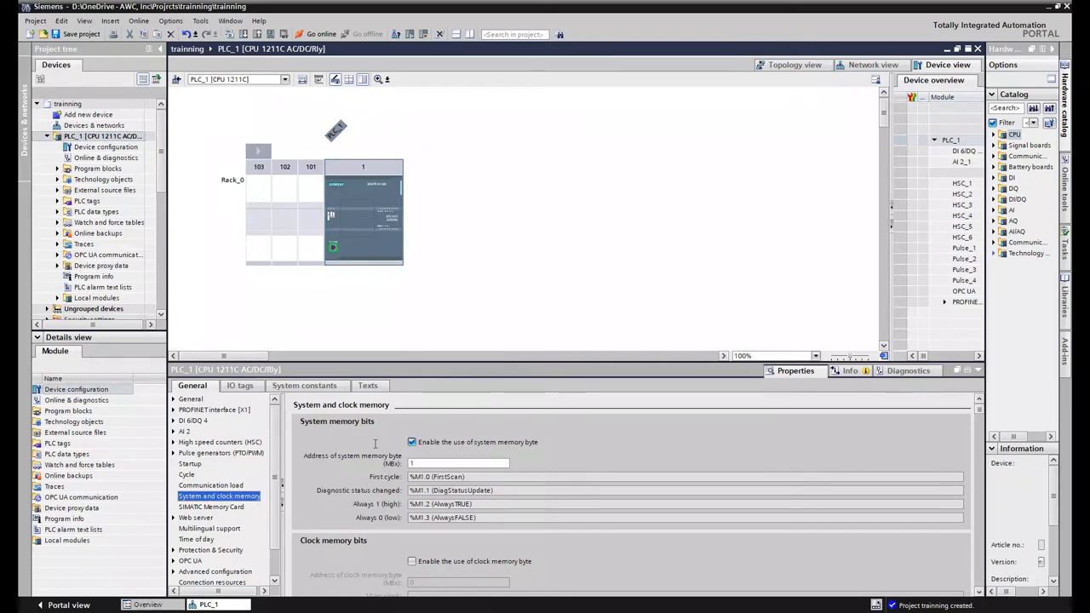
mouse_move(424, 460)
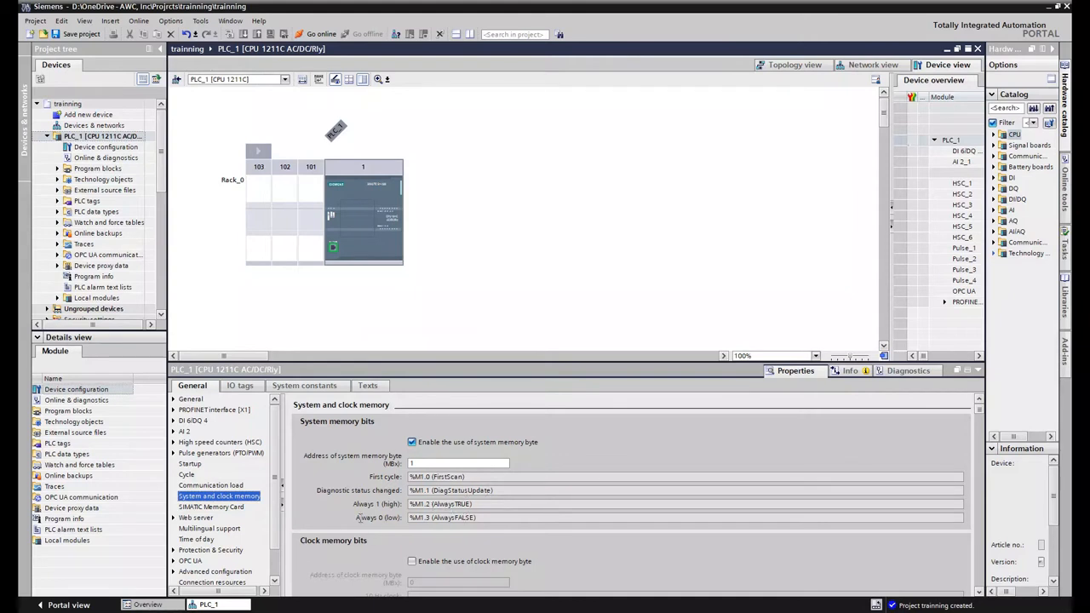
Step: Tick 'Enable the use of clock memory byte' for PLC_1 at address 0
scroll(down, 3)
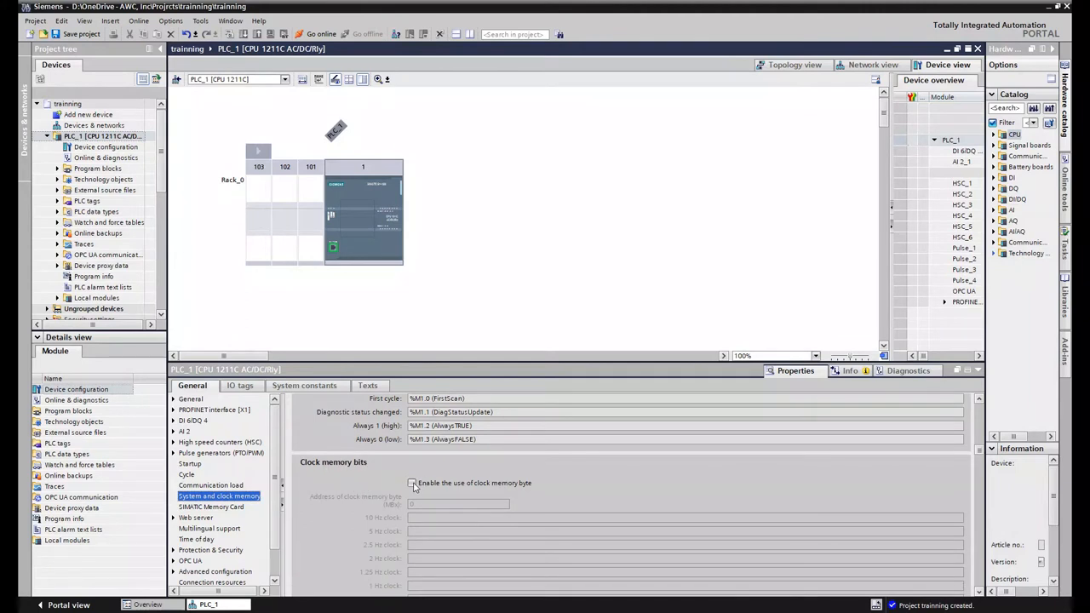
click(412, 482)
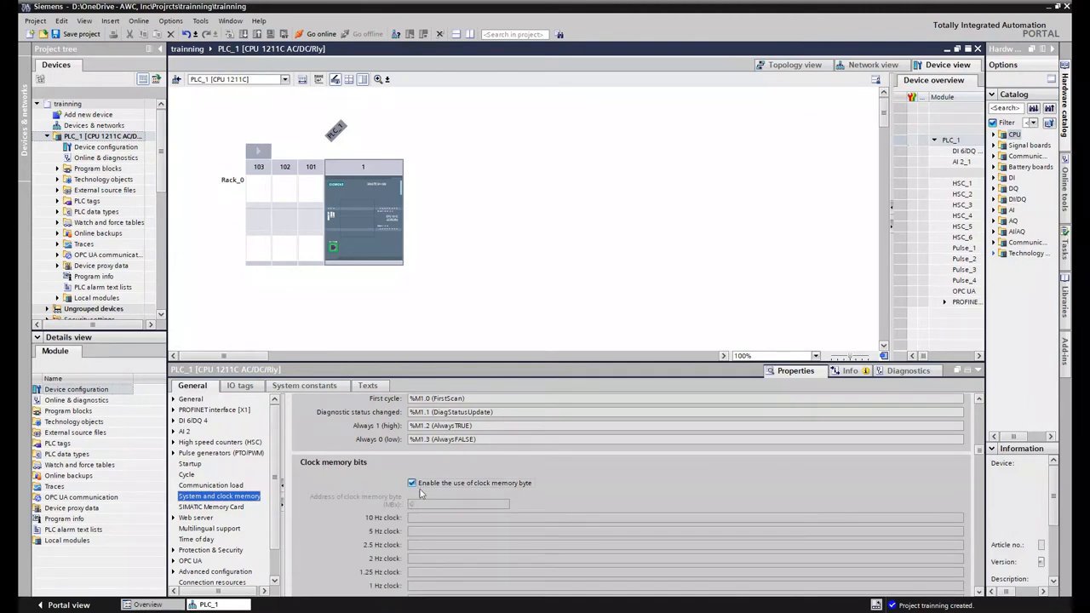
click(411, 482)
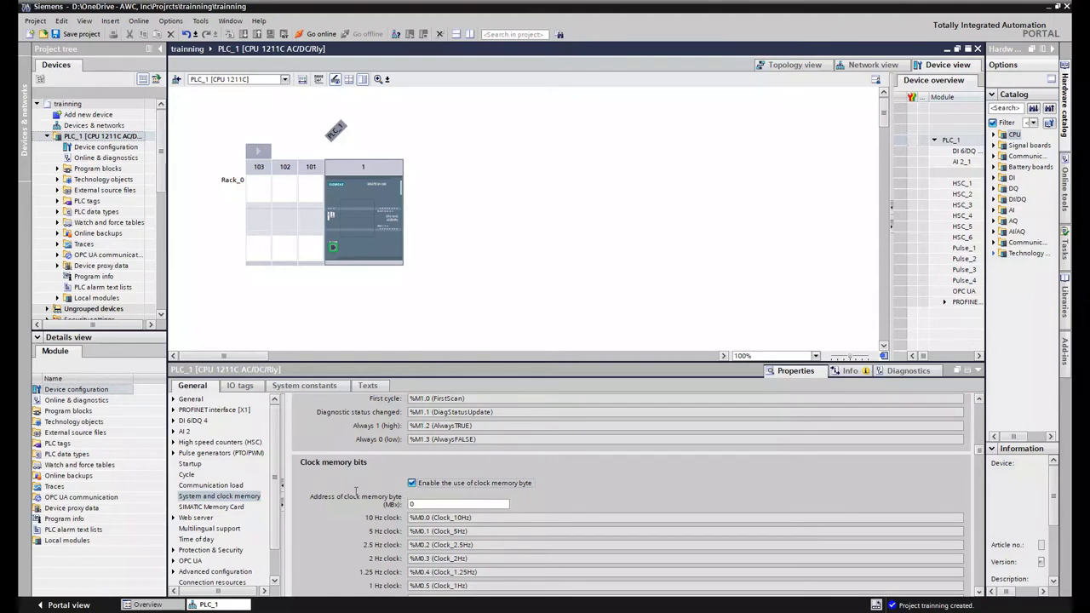
scroll(down, 3)
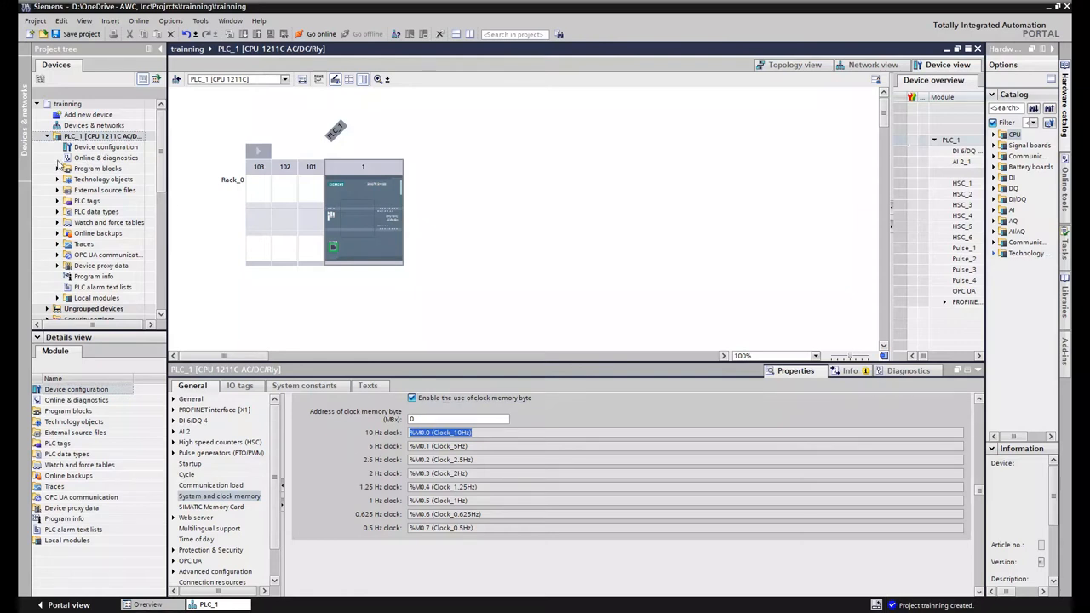
mouse_move(402, 338)
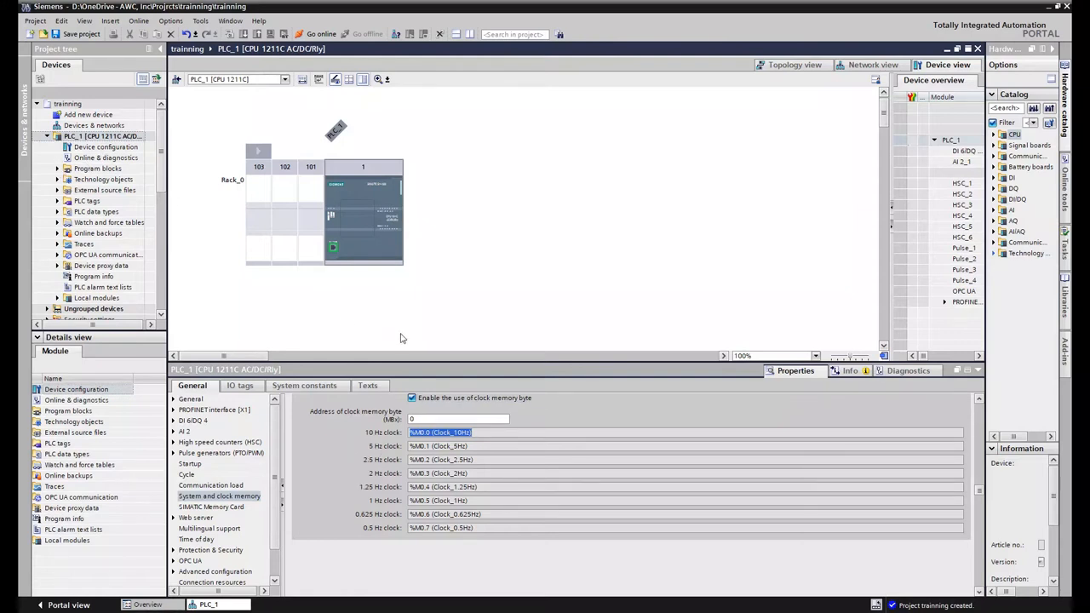
mouse_move(316, 512)
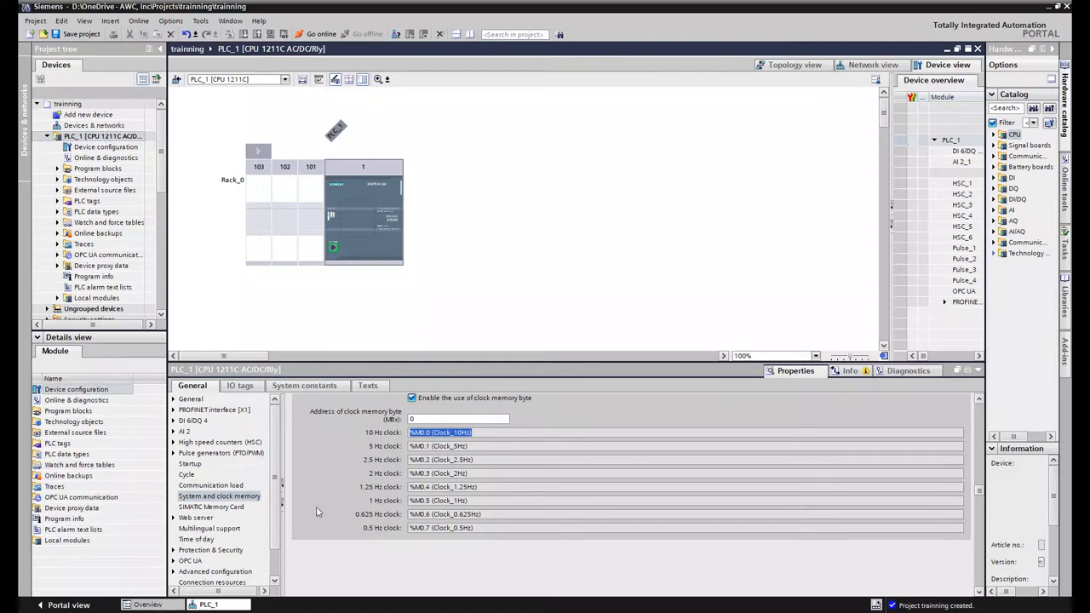
Step: Reselect the PLC_1 CPU in the device view to show its properties
click(387, 219)
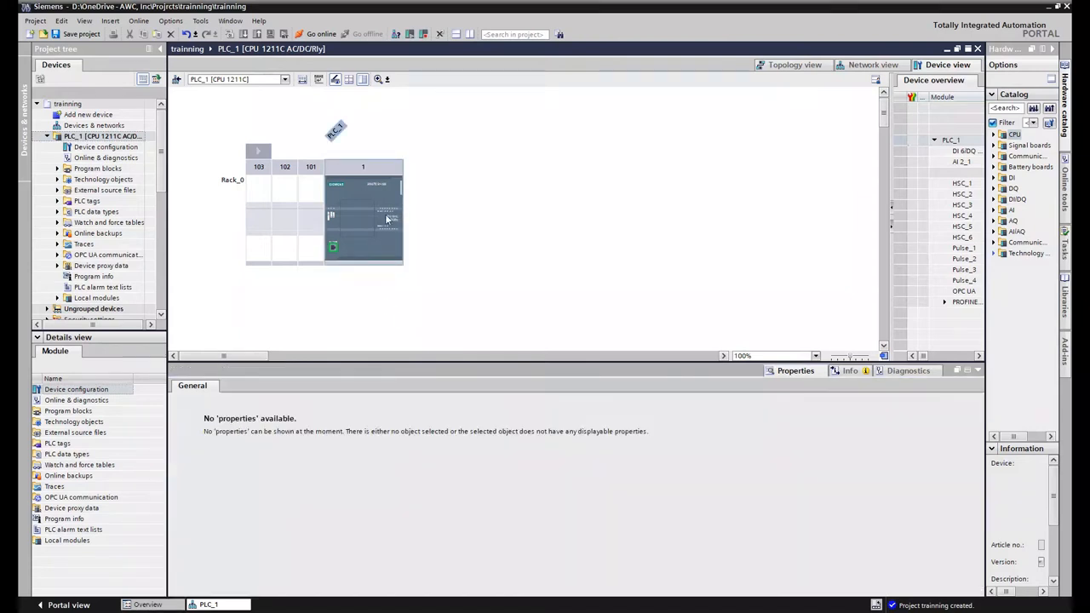
click(363, 213)
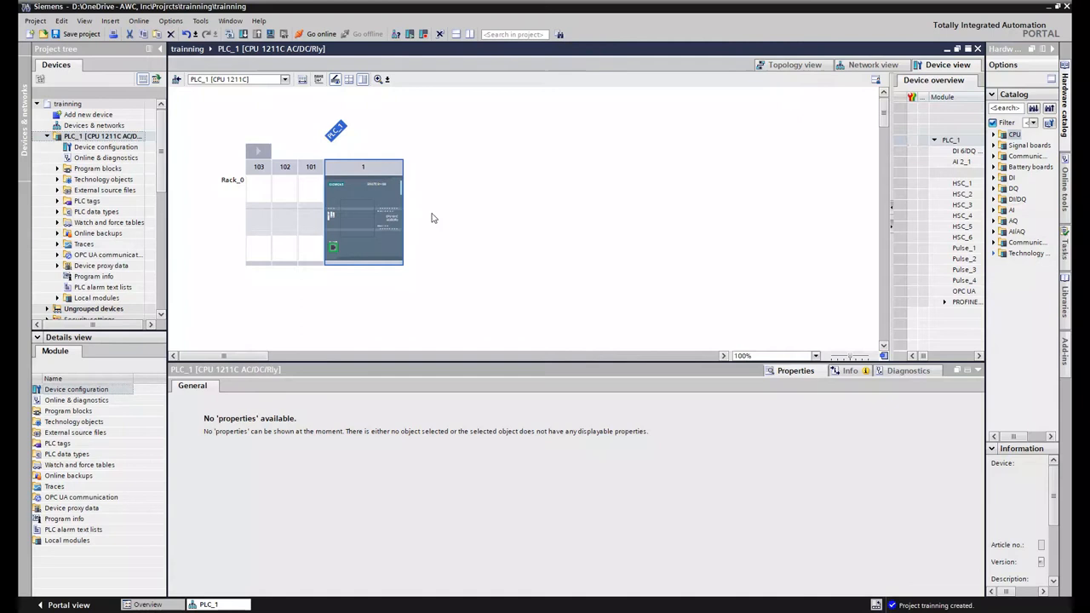
click(357, 212)
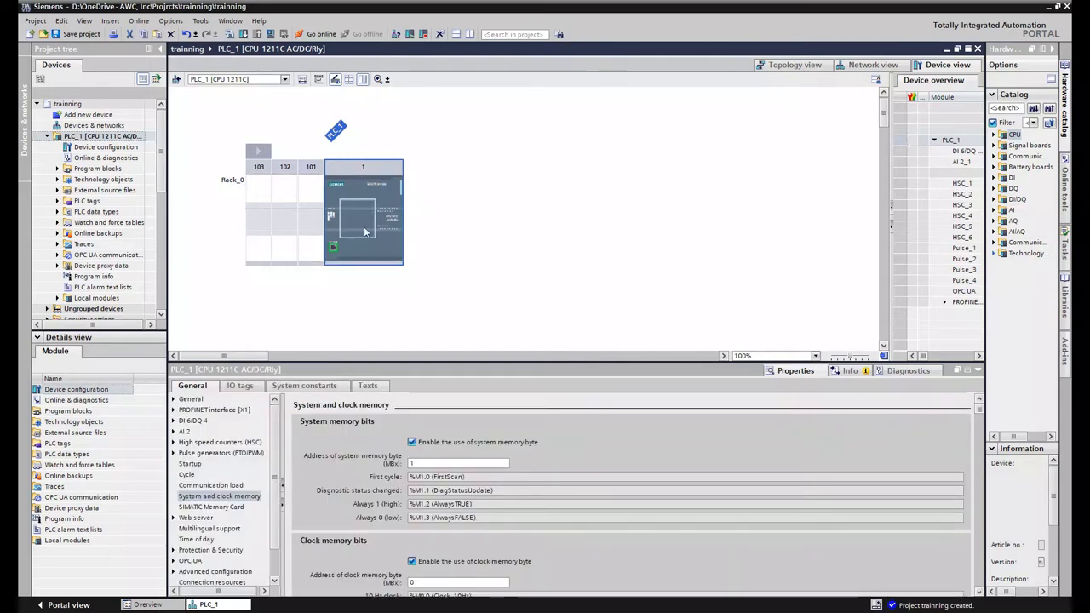
mouse_move(385, 204)
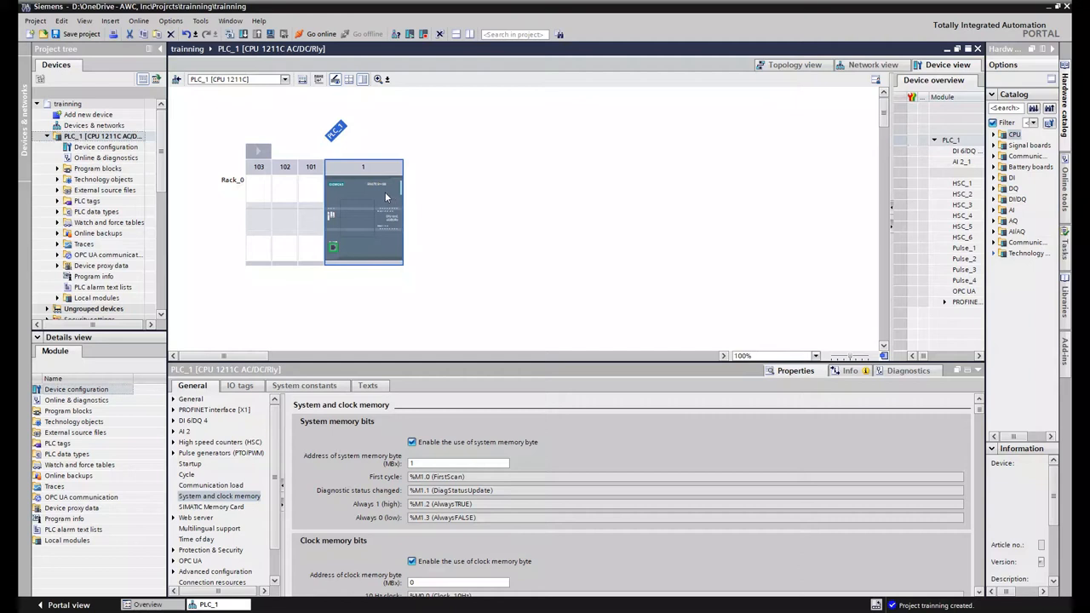
mouse_move(372, 195)
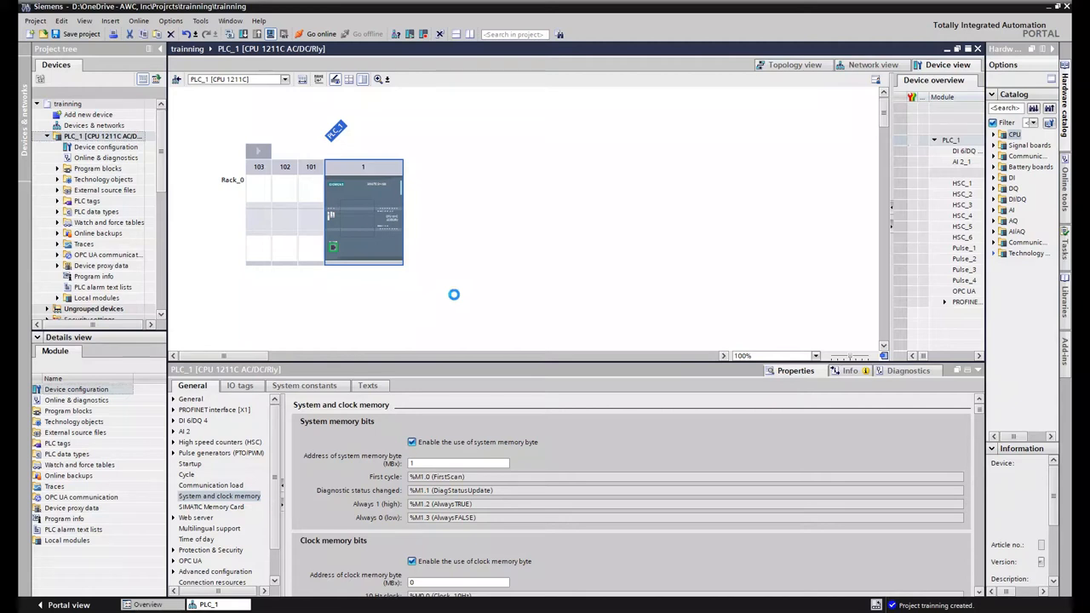
mouse_move(584, 257)
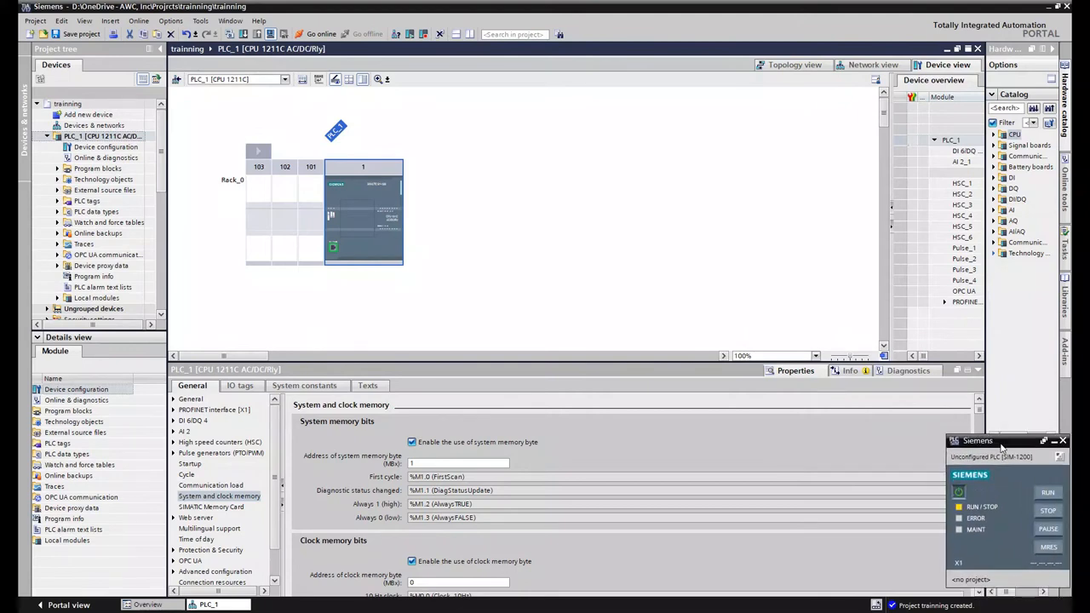
mouse_move(1005, 483)
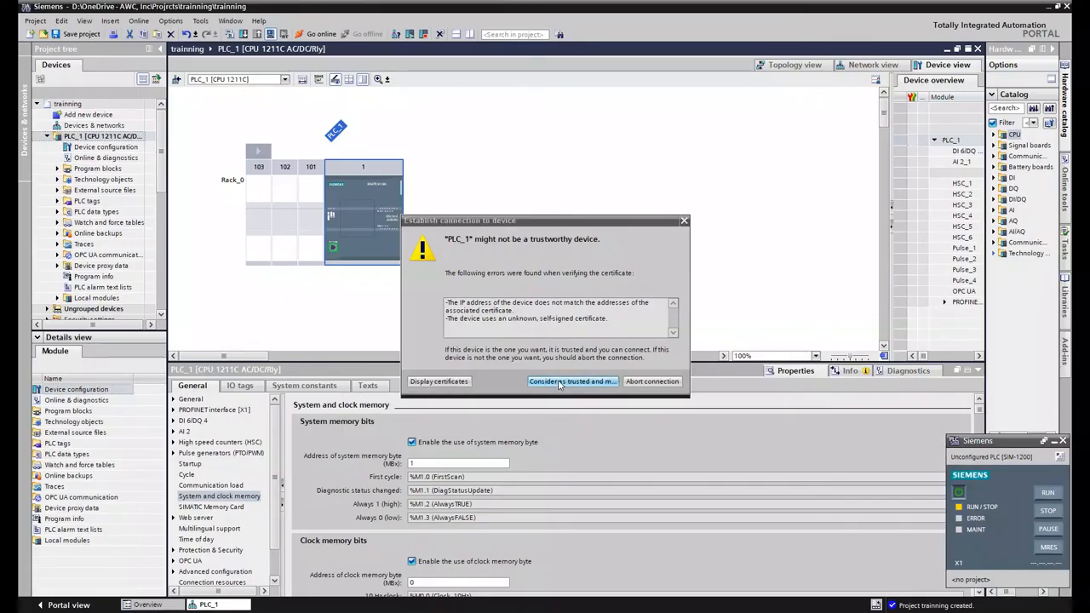
Step: Trust and connect to the simulated PLC, then expand the compile errors in Load preview
click(572, 382)
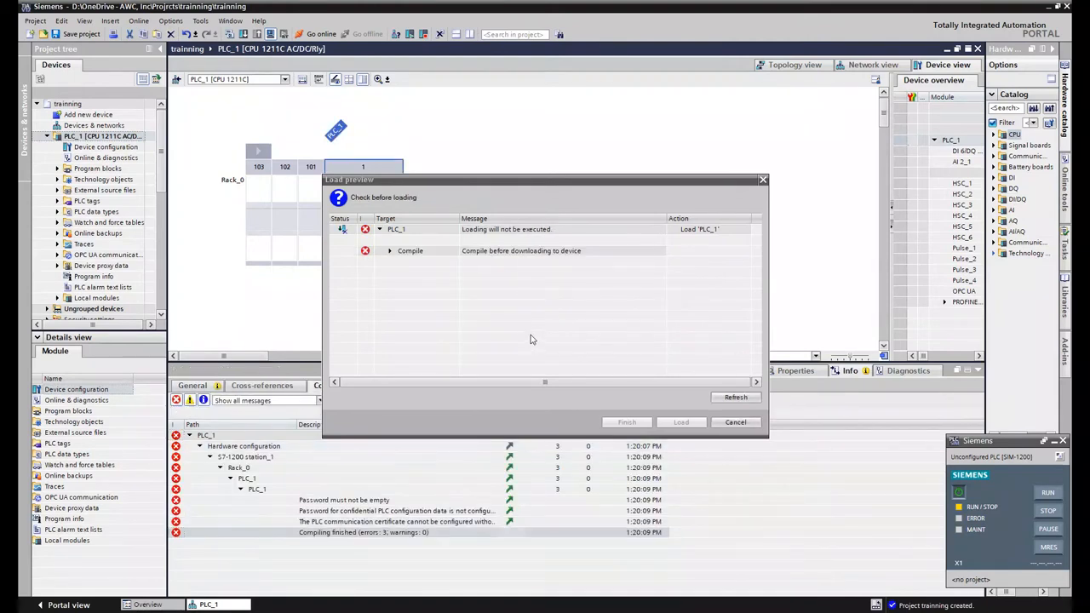
mouse_move(390, 253)
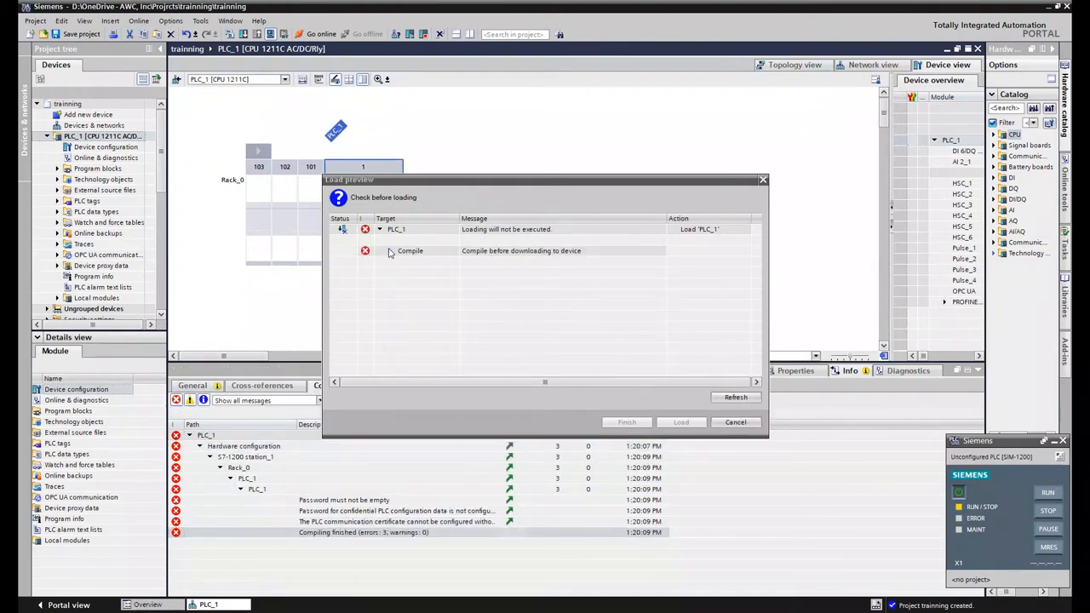
click(389, 250)
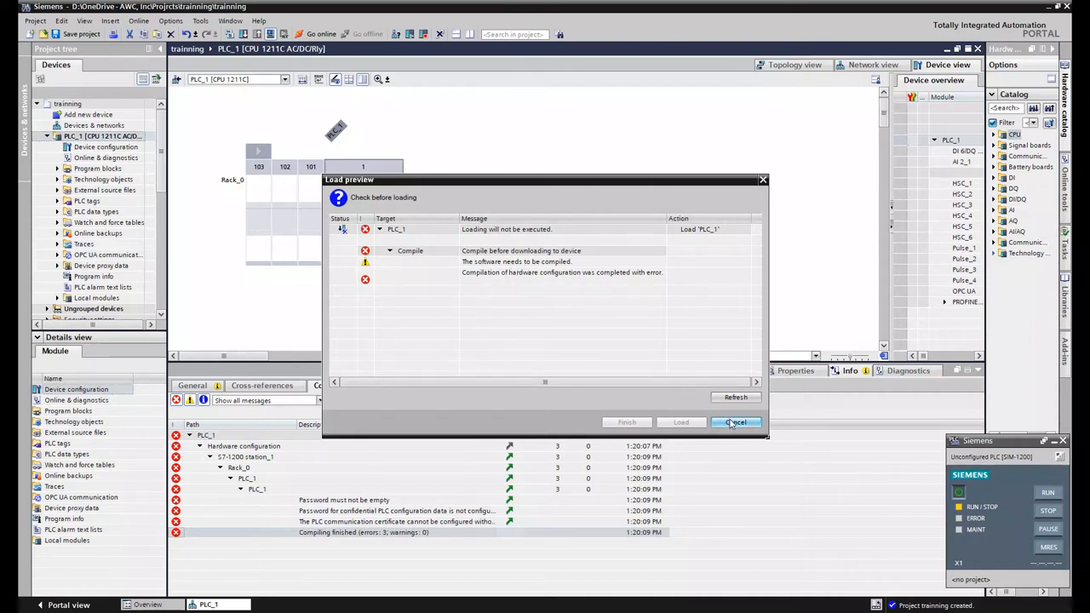
Step: Cancel the blocked download in Load preview
click(733, 423)
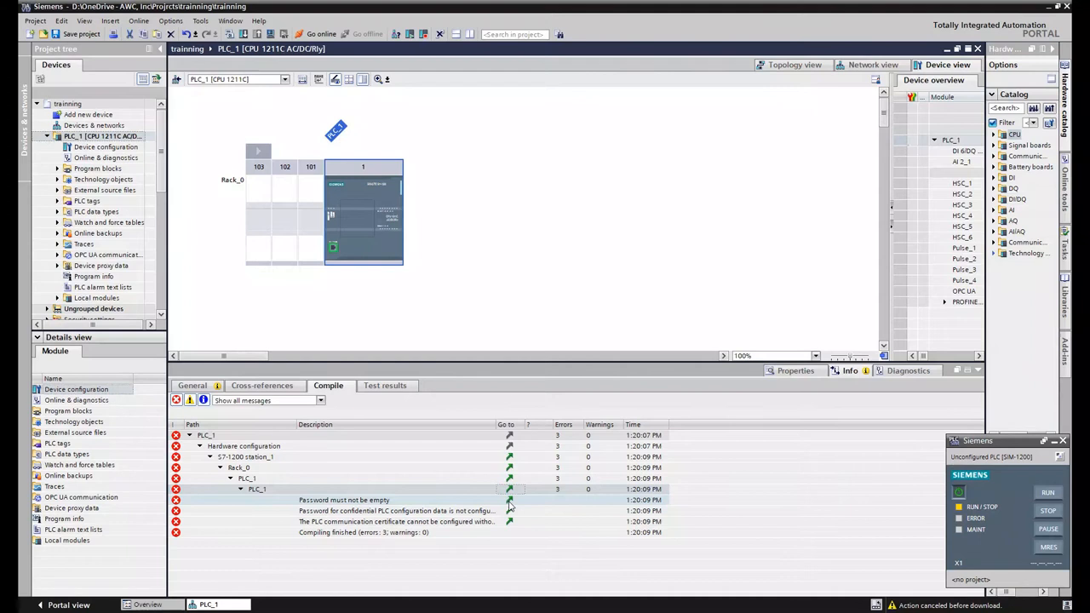
mouse_move(509, 505)
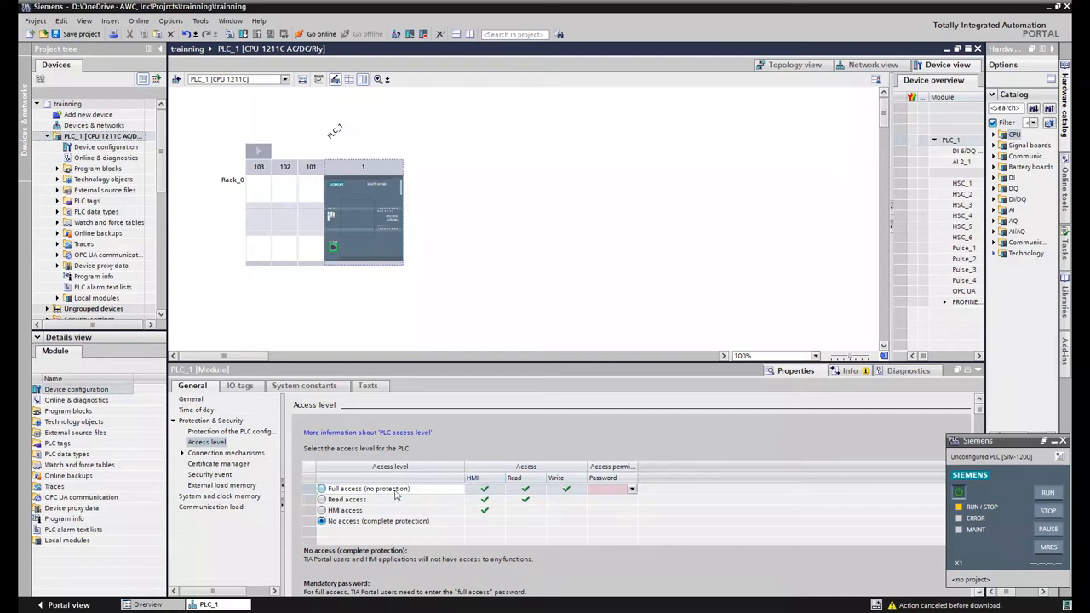
Step: Set PLC_1 to 'Full access (no protection)' and uncheck confidential configuration data protection
click(322, 488)
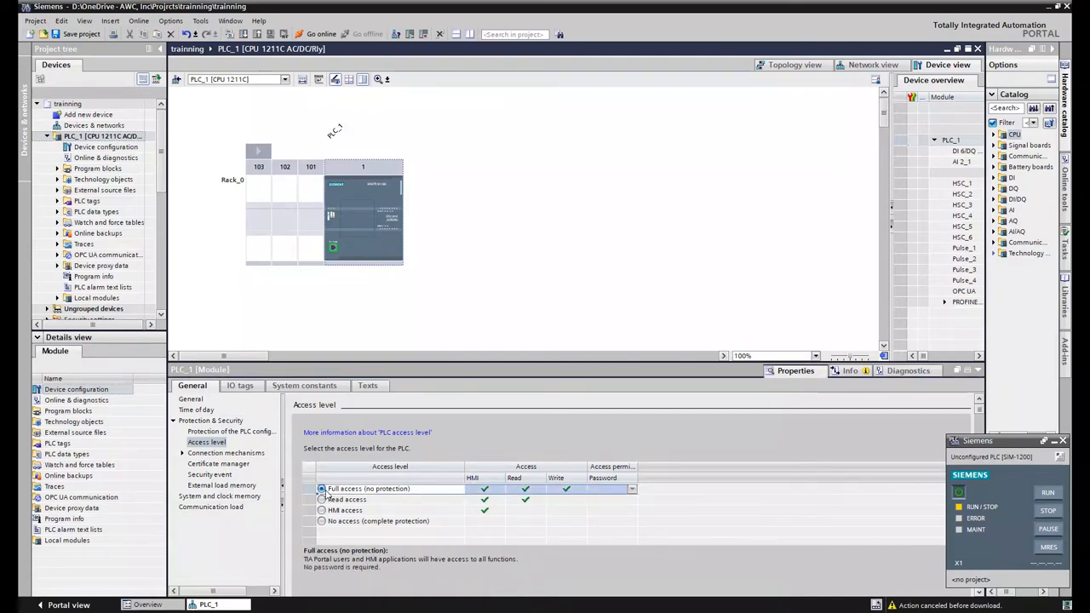
click(229, 431)
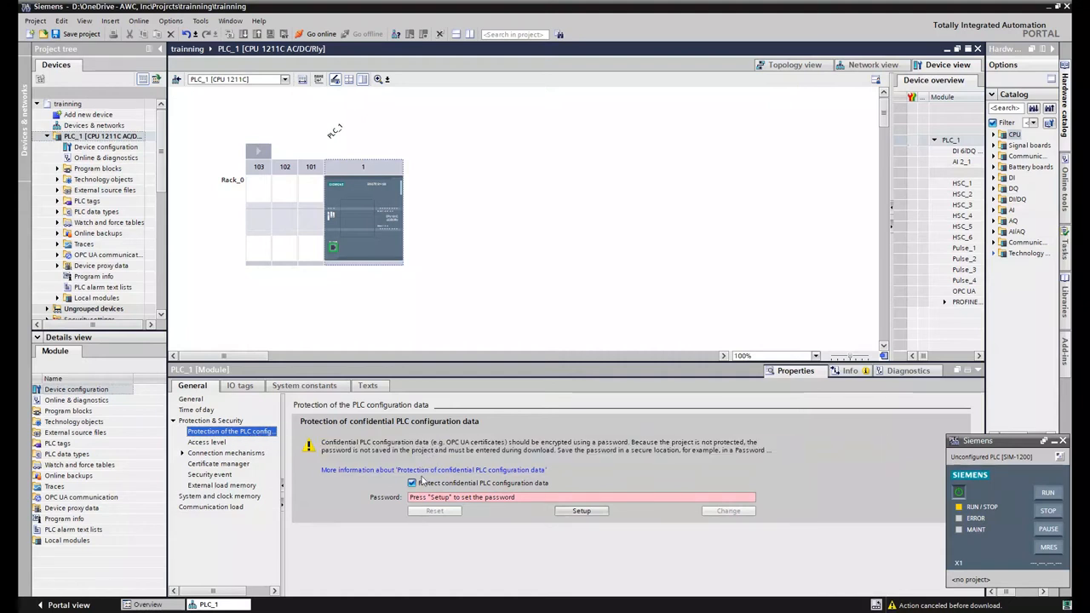
click(412, 482)
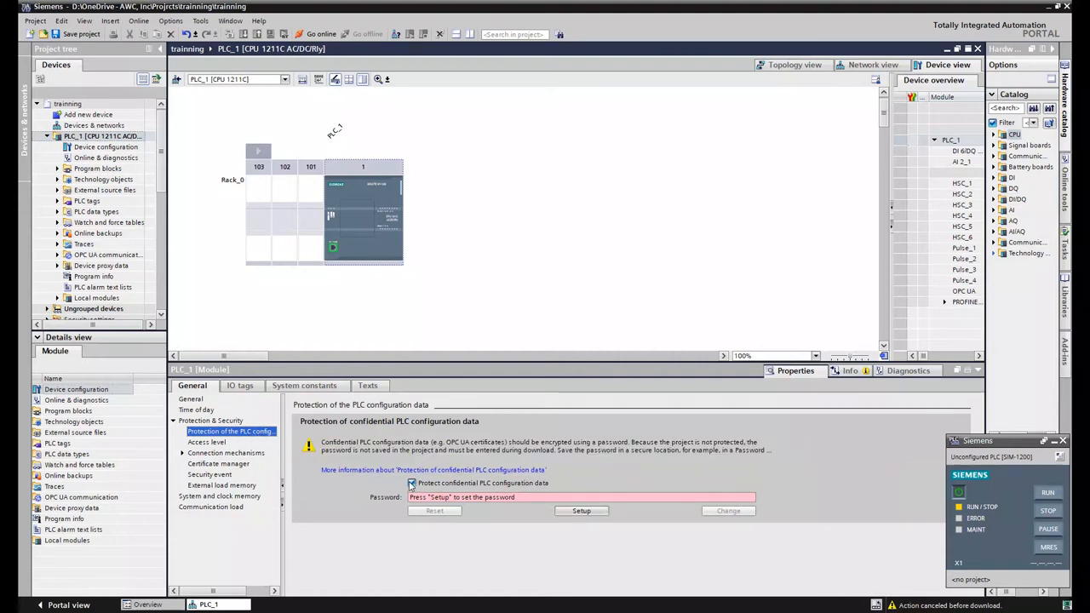
click(411, 482)
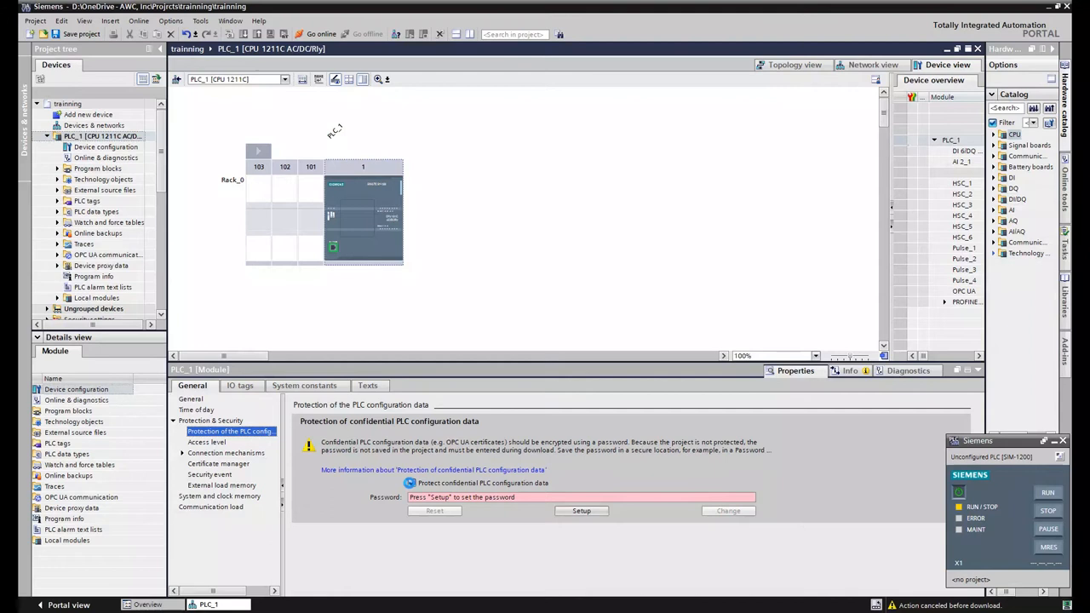
click(411, 482)
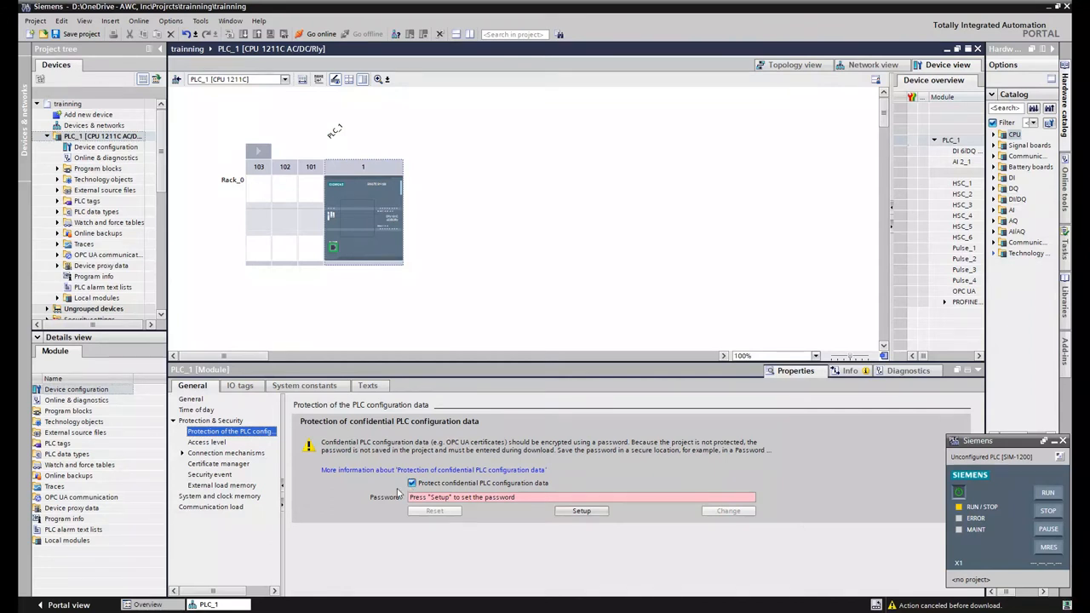
click(412, 483)
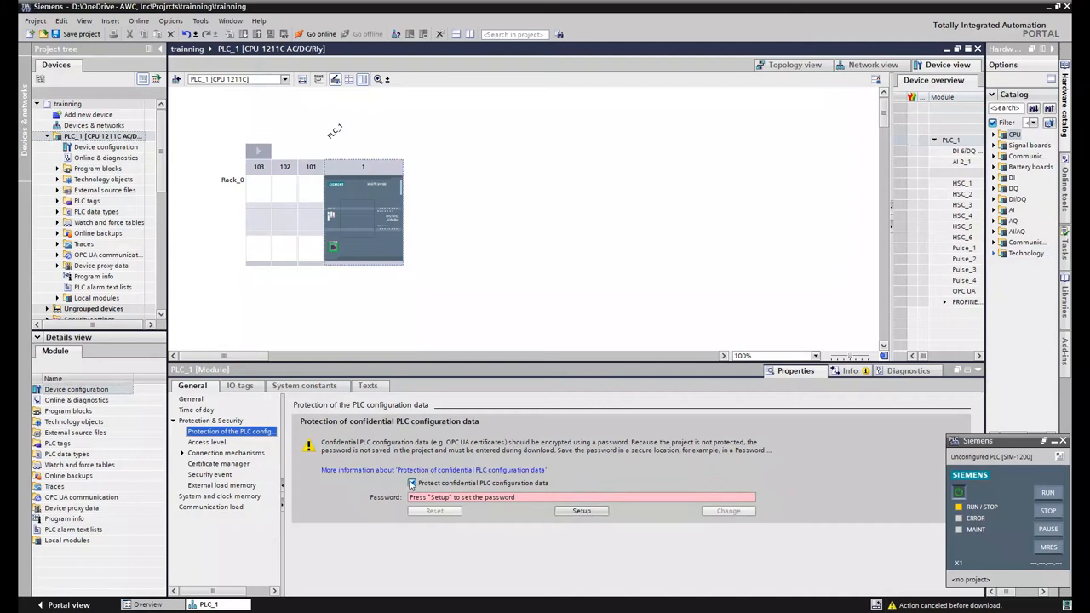
mouse_move(412, 482)
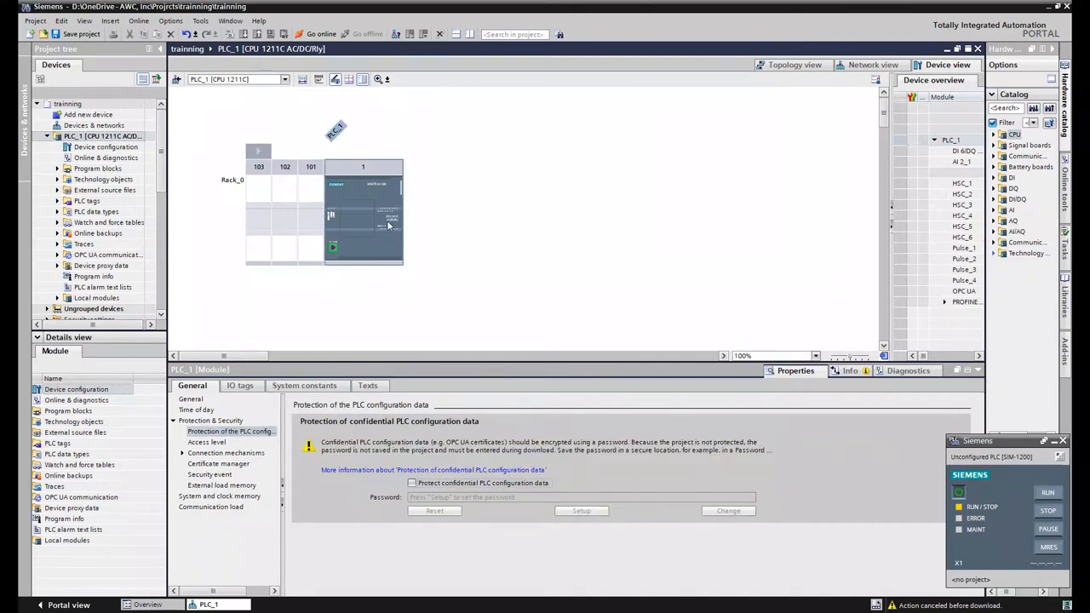
Step: Download PLC_1 to the simulator and set Start modules to 'Start module'
click(219, 496)
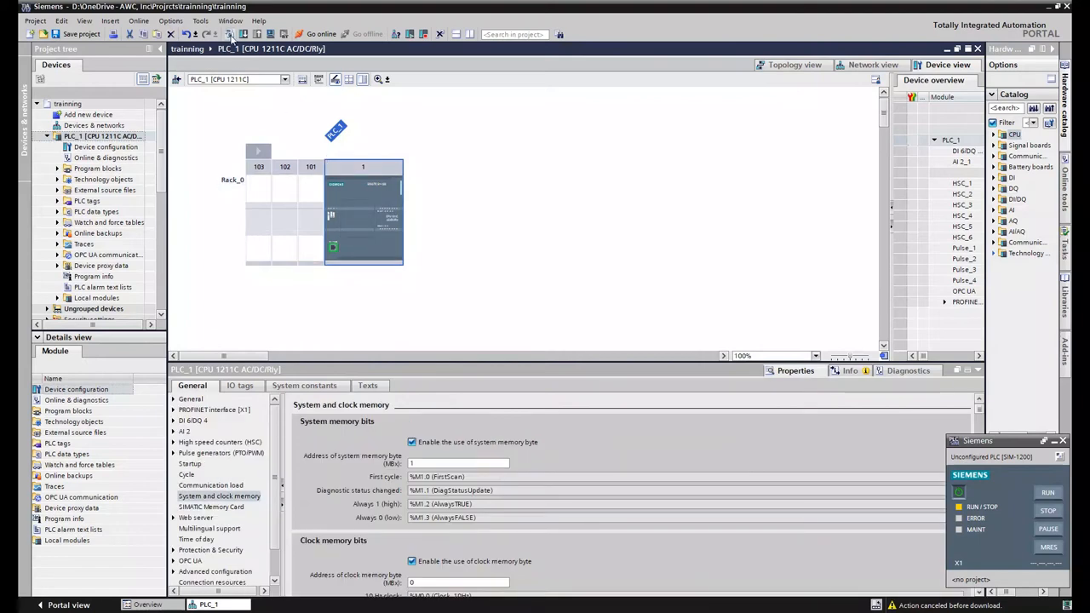
click(230, 34)
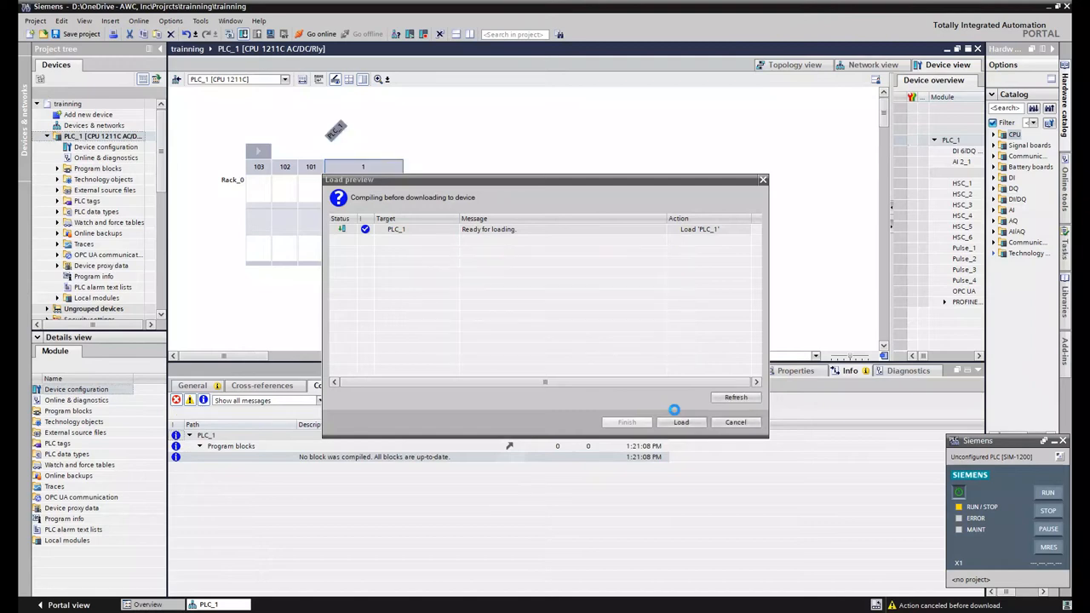
click(681, 422)
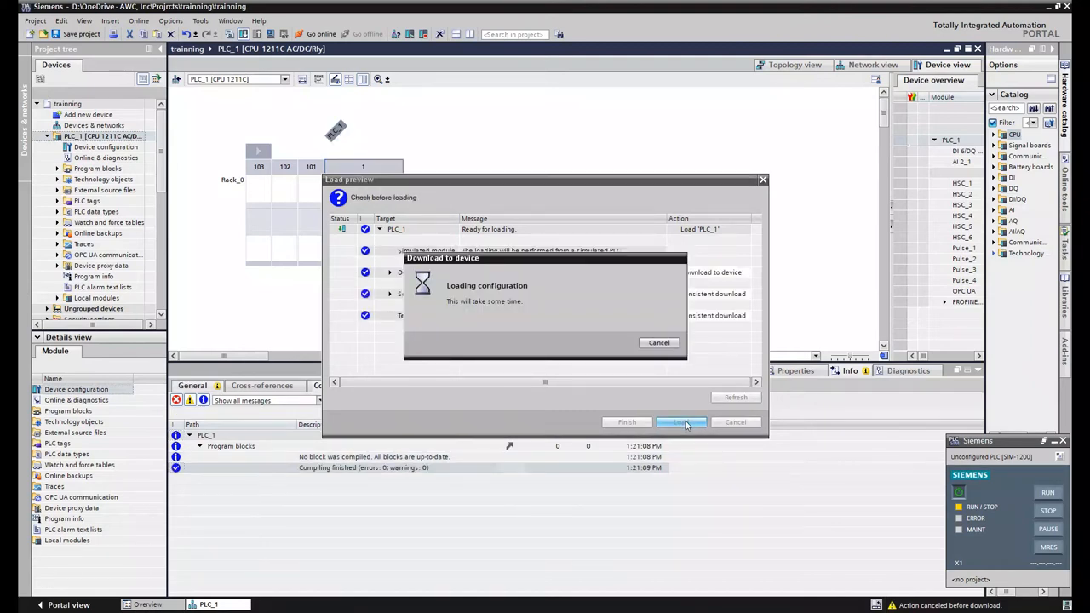
click(681, 422)
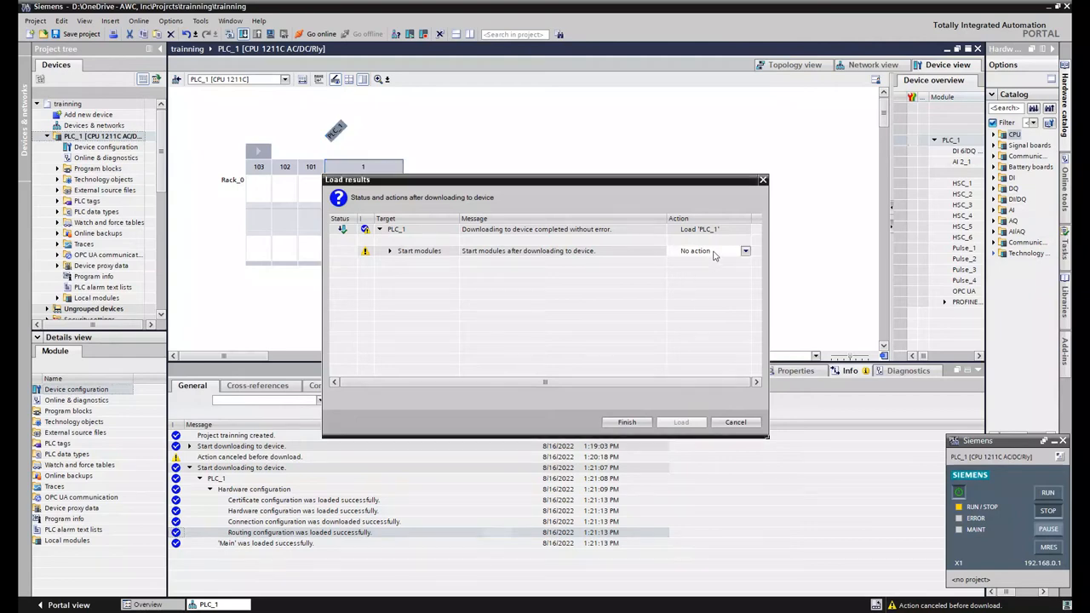
click(713, 250)
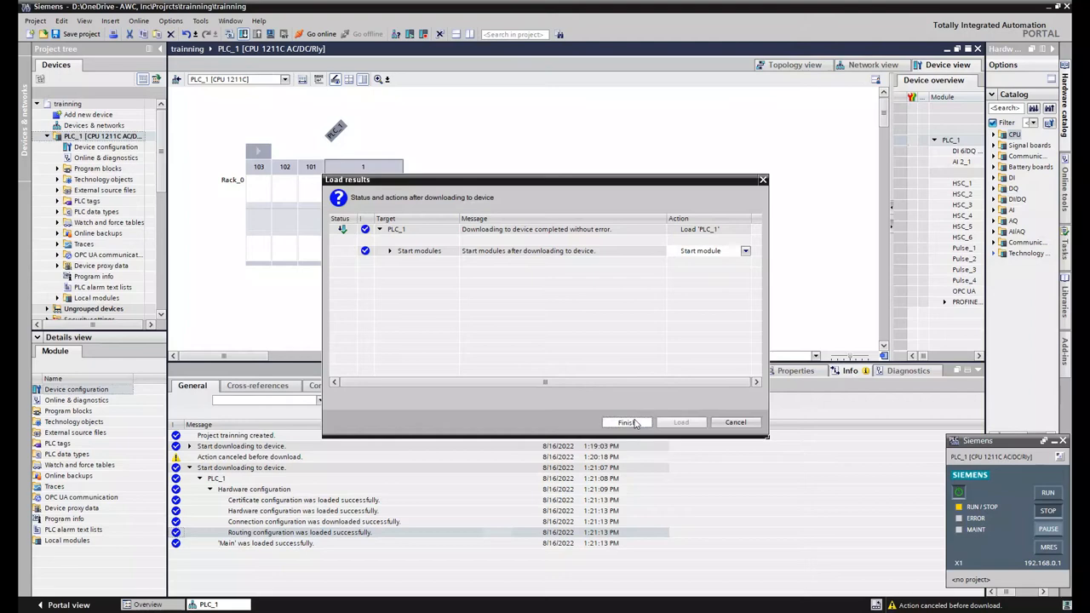
click(625, 423)
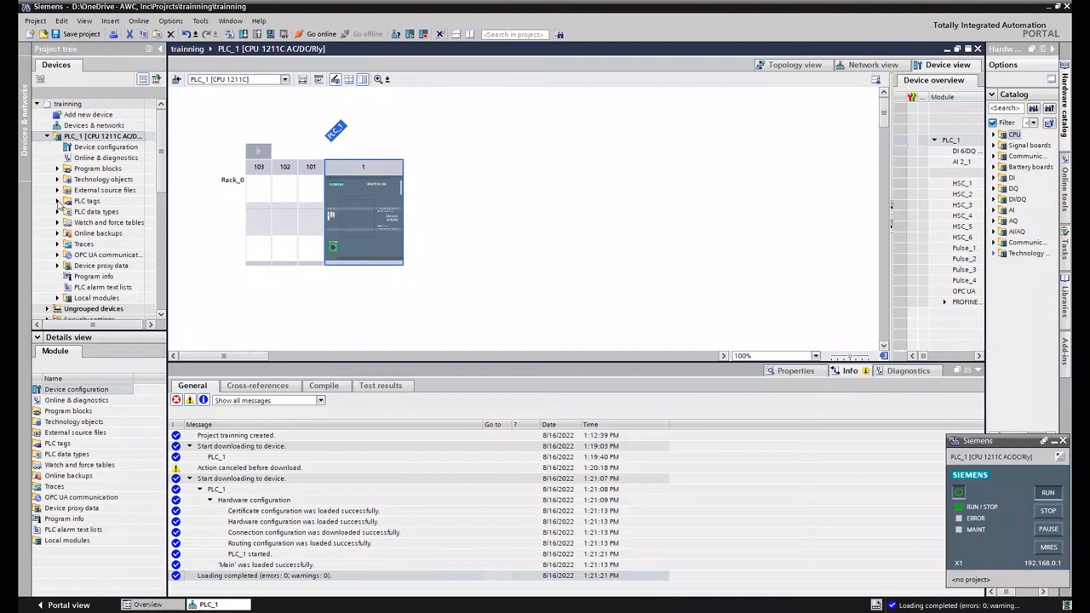
Step: Open the Default tag table under PLC tags and monitor its system and clock bits online
click(87, 200)
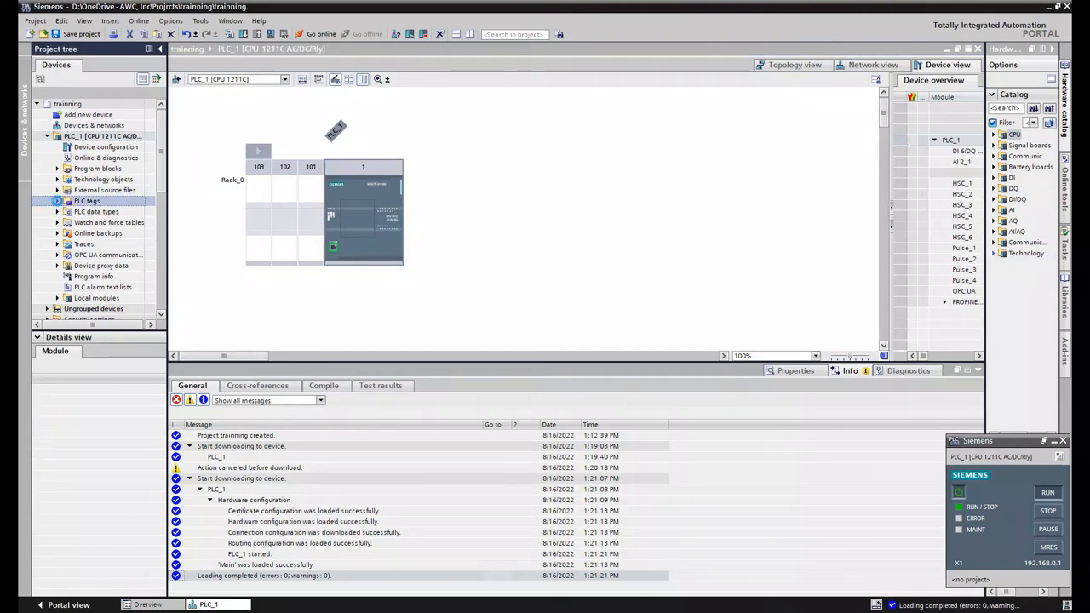
click(57, 200)
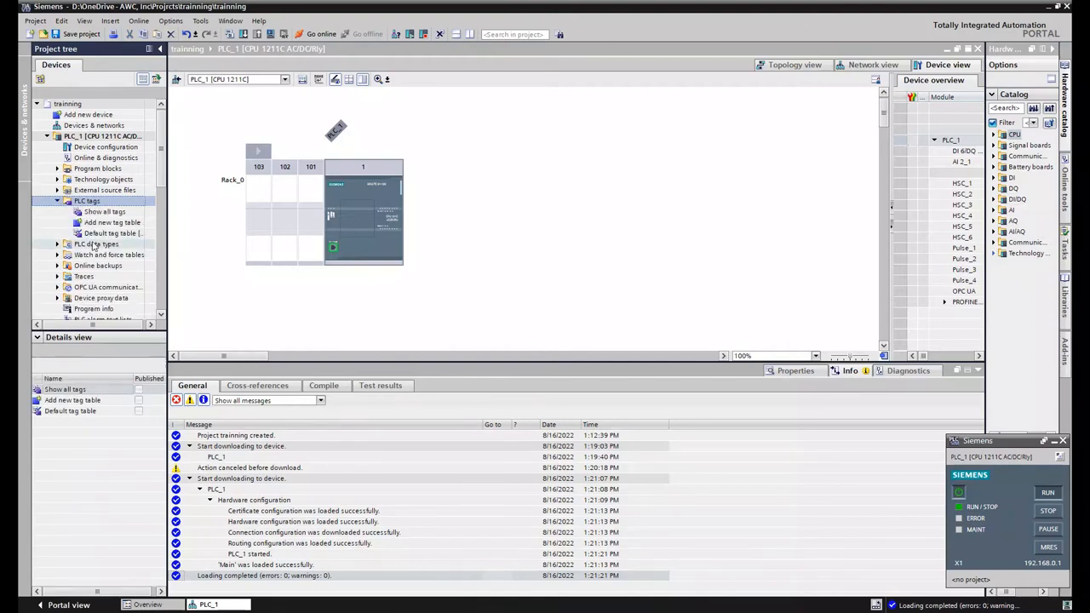
click(113, 232)
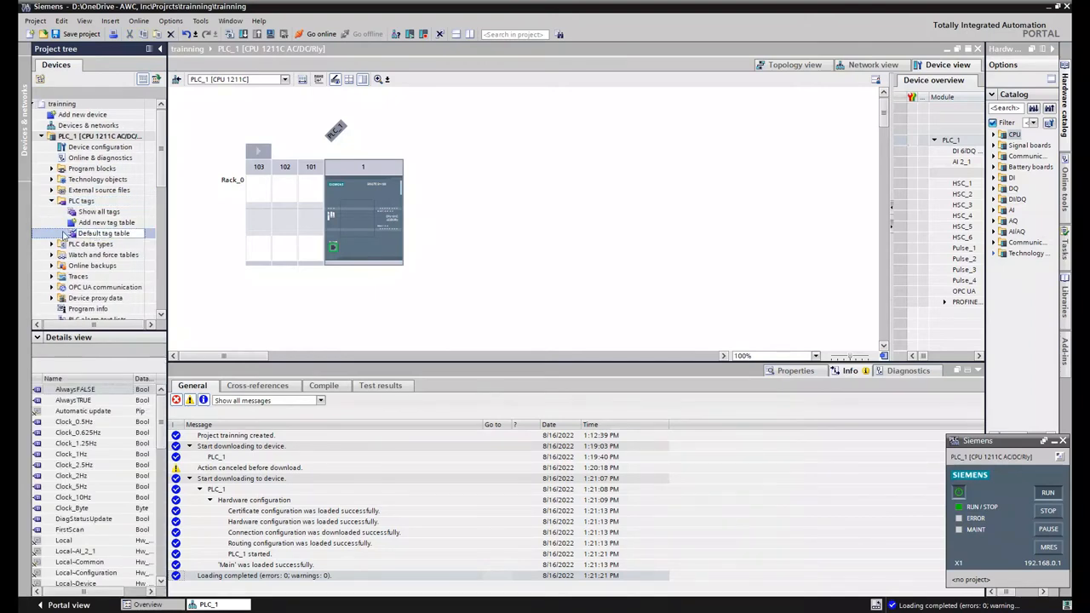
double_click(103, 232)
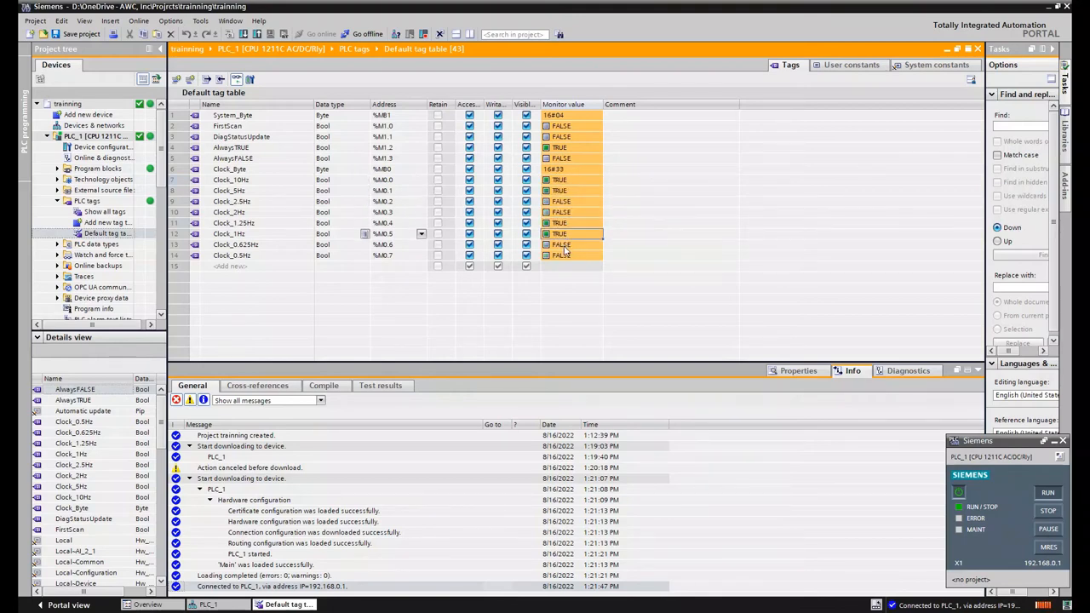
click(570, 244)
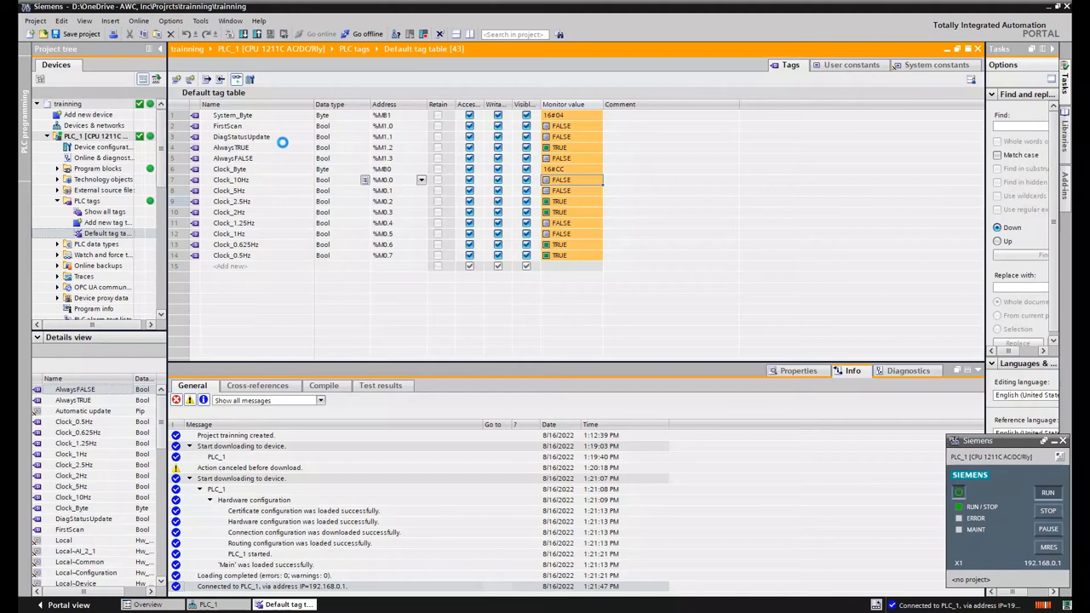
mouse_move(340, 179)
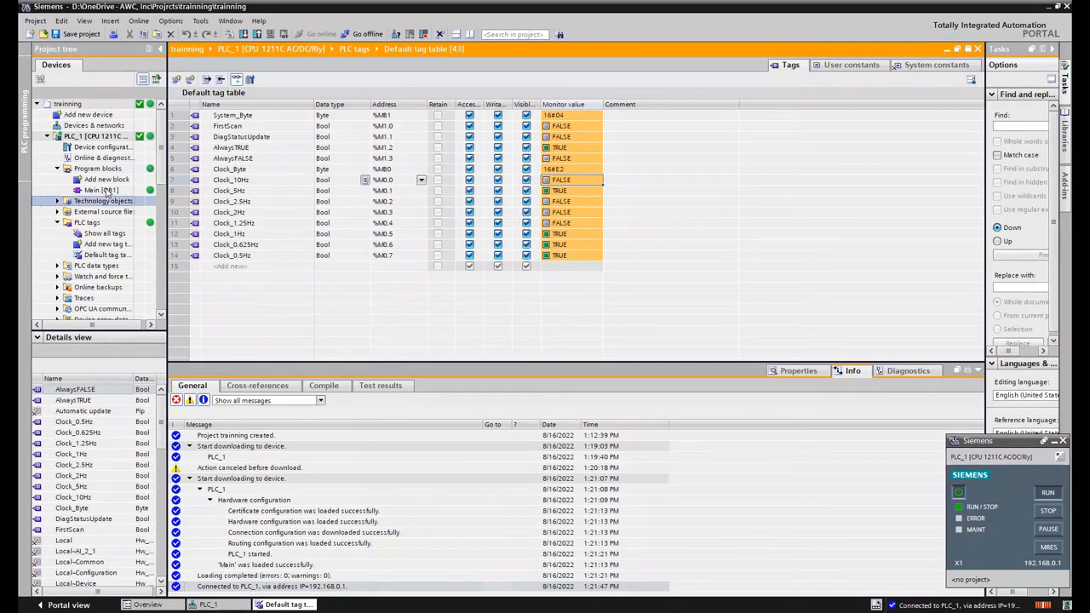
Step: Open Main [OB1] and select Network 1 to add a normally open contact
double_click(100, 189)
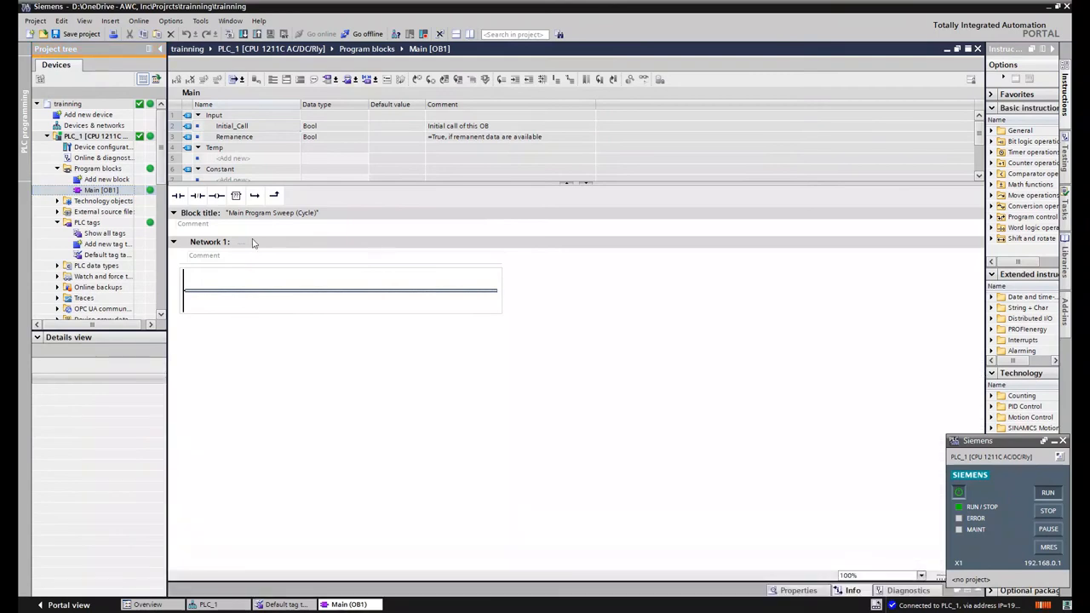
click(209, 241)
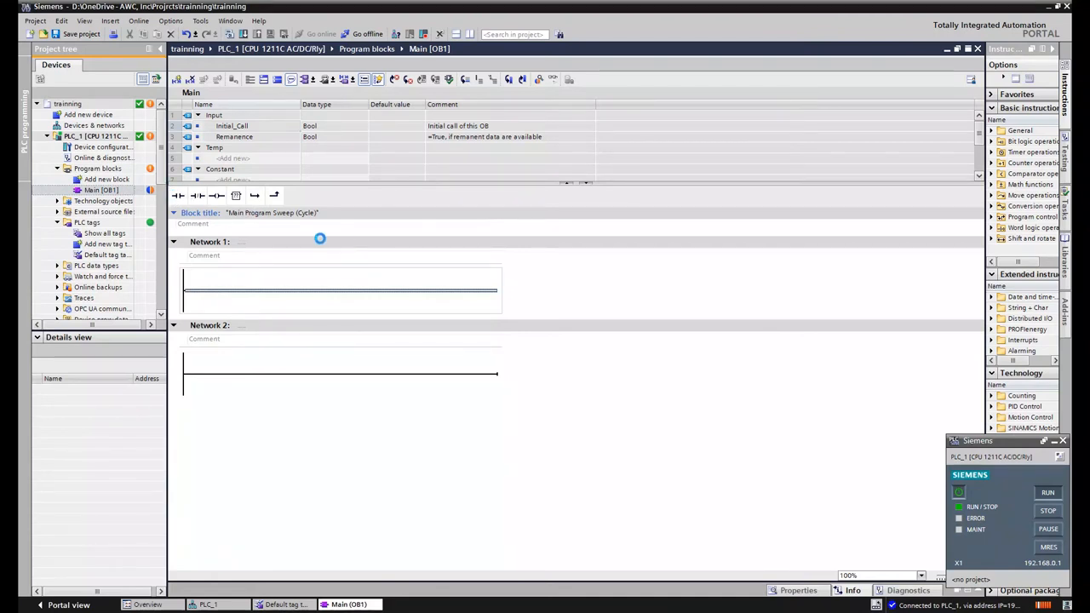
mouse_move(211, 246)
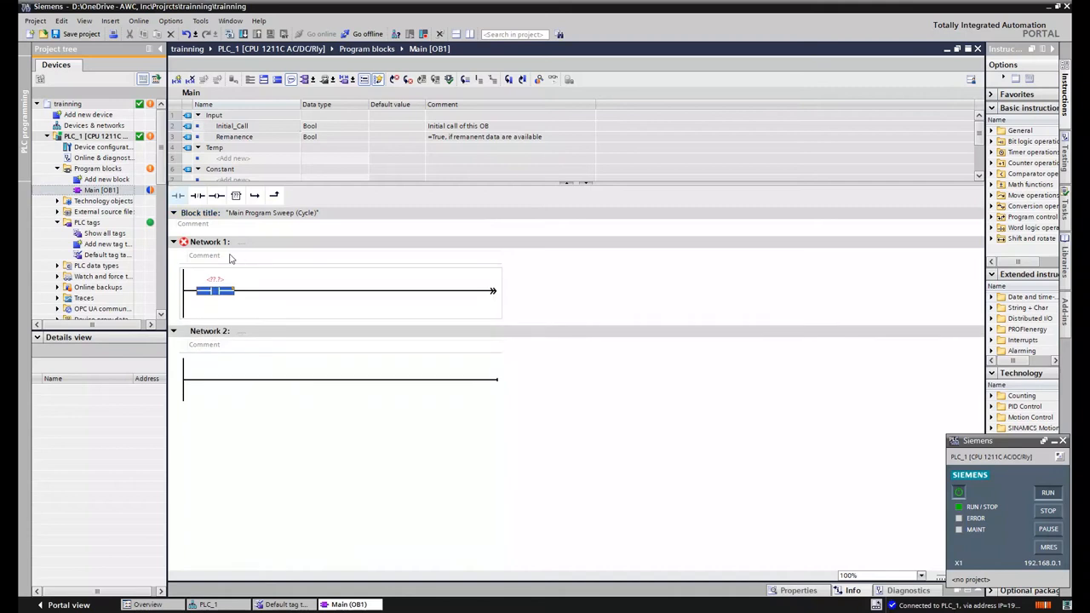
Step: Address the contact as AlwaysTRUE and define the PROX coil tag in Global Memory (%M2.0)
click(215, 280)
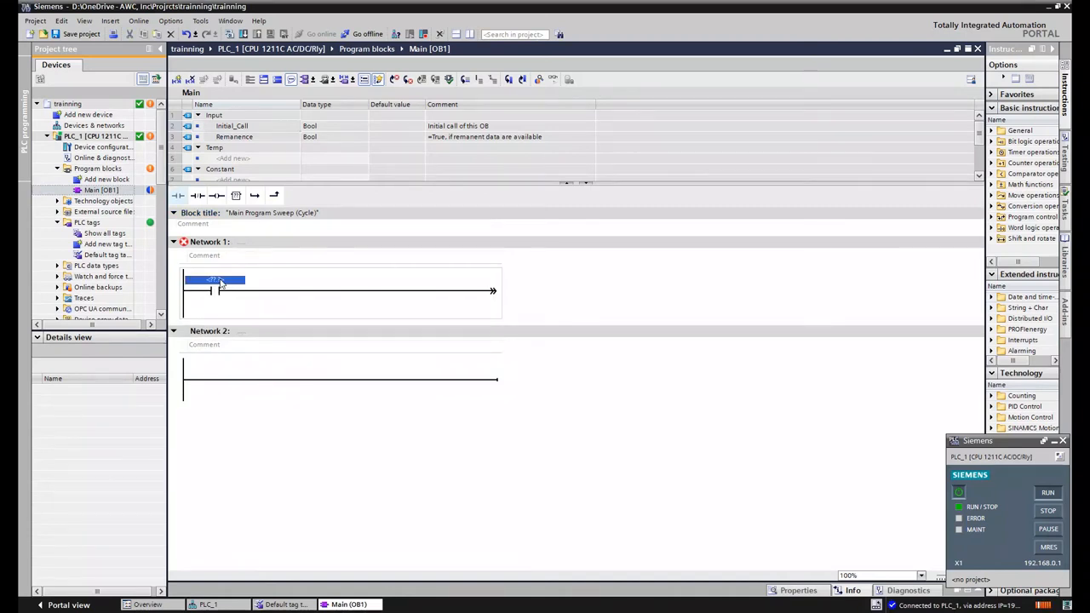
text(aysTRUE")
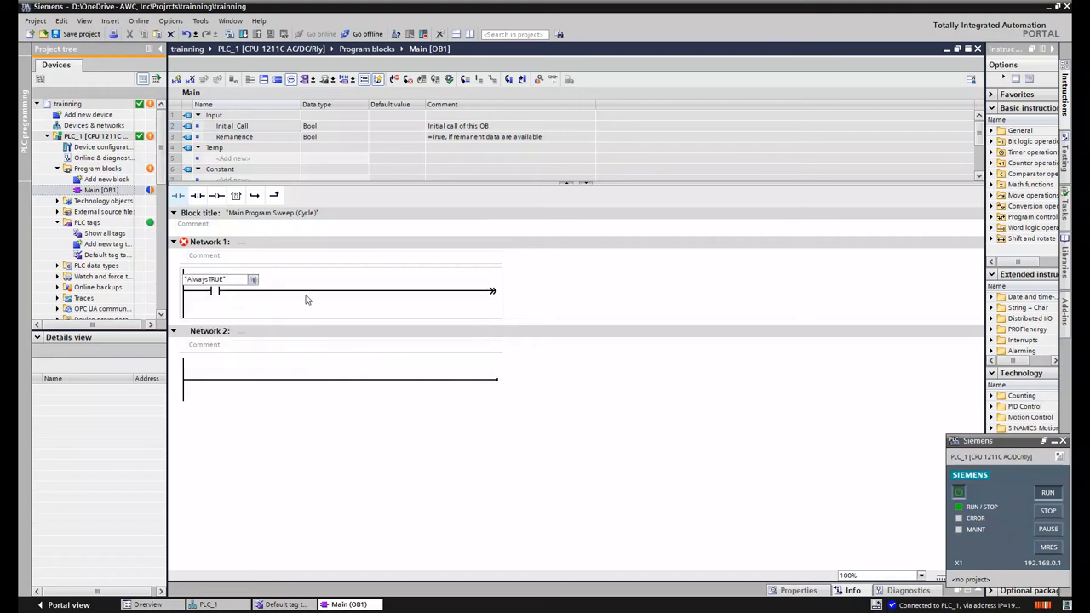
mouse_move(284, 274)
text(PROX)
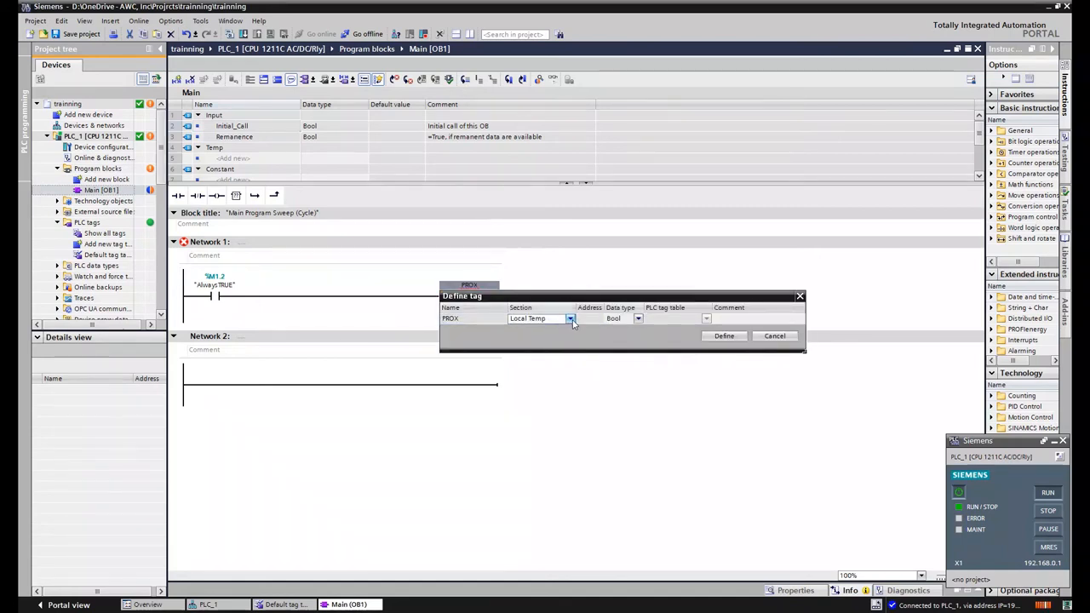
click(570, 317)
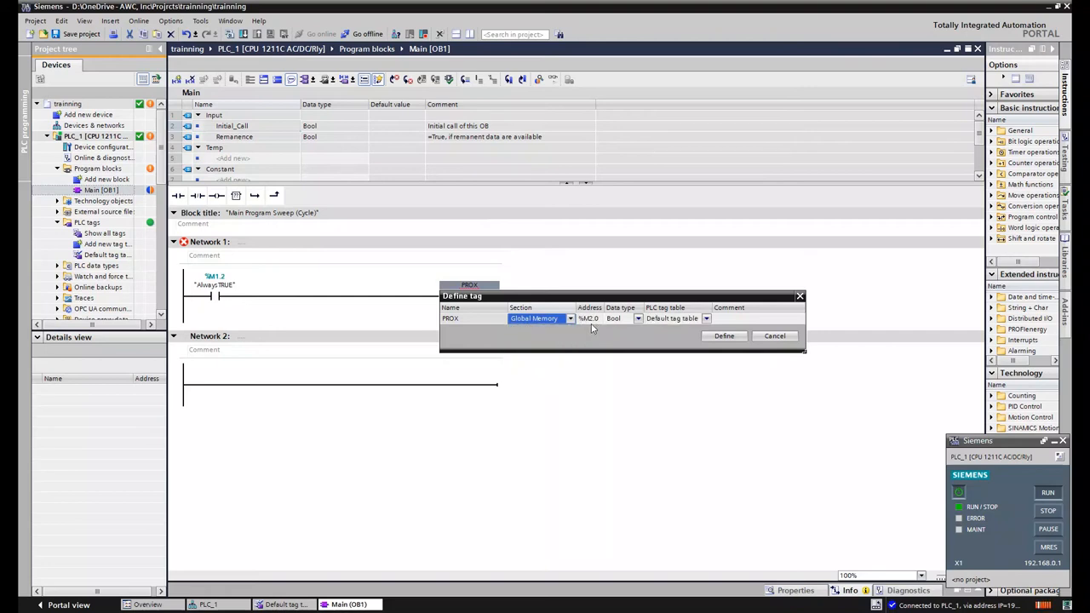
click(724, 335)
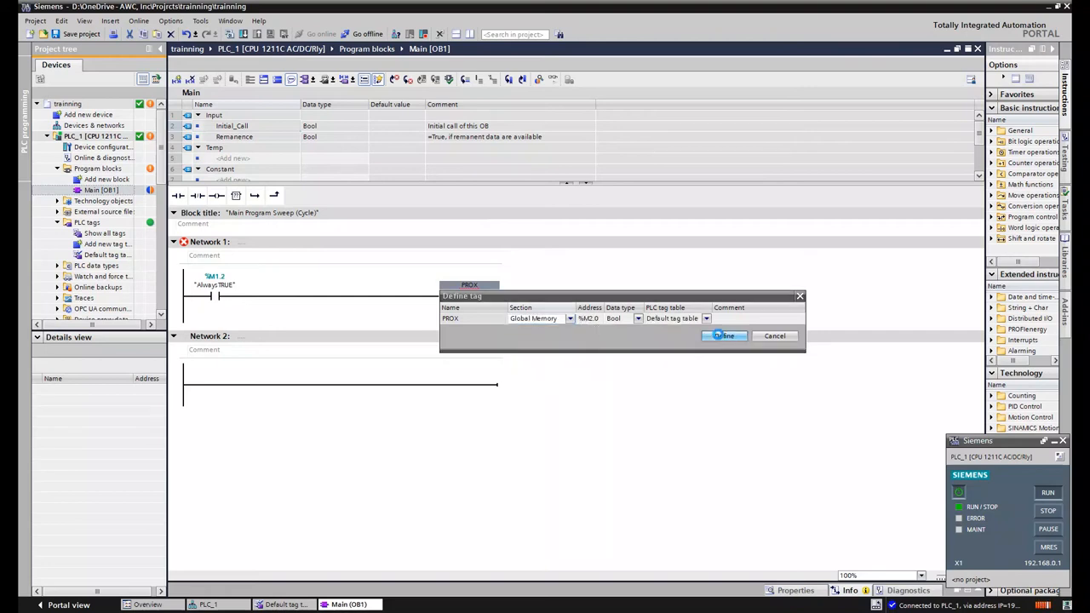
click(723, 335)
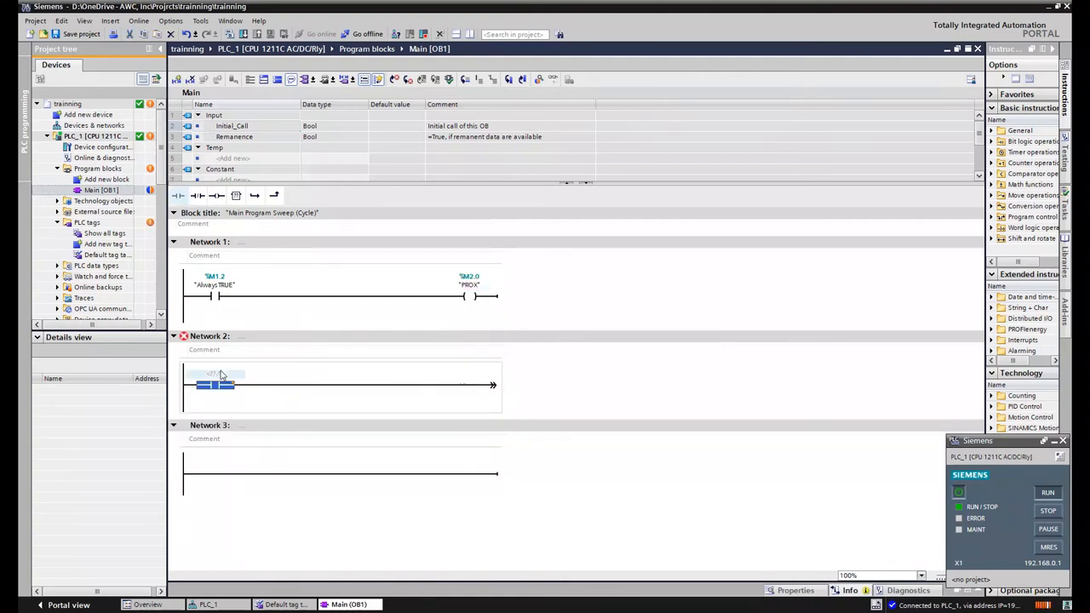
Step: Set the Network 2 contact to Clock_10Hz and define blinkLight as global memory tag %M2.1
click(214, 374)
text(blinkLi)
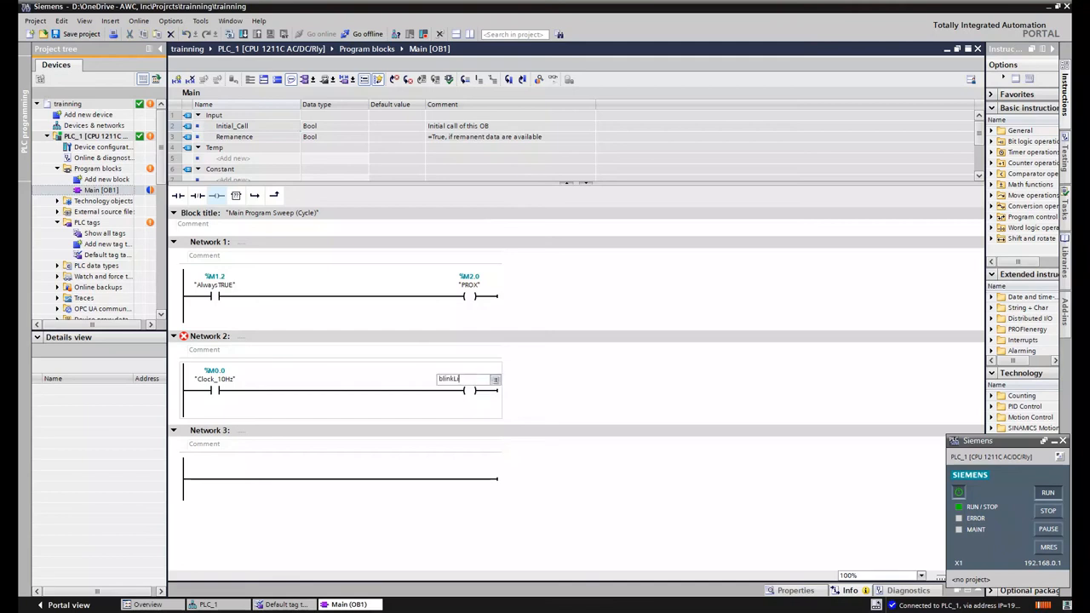
right_click(469, 378)
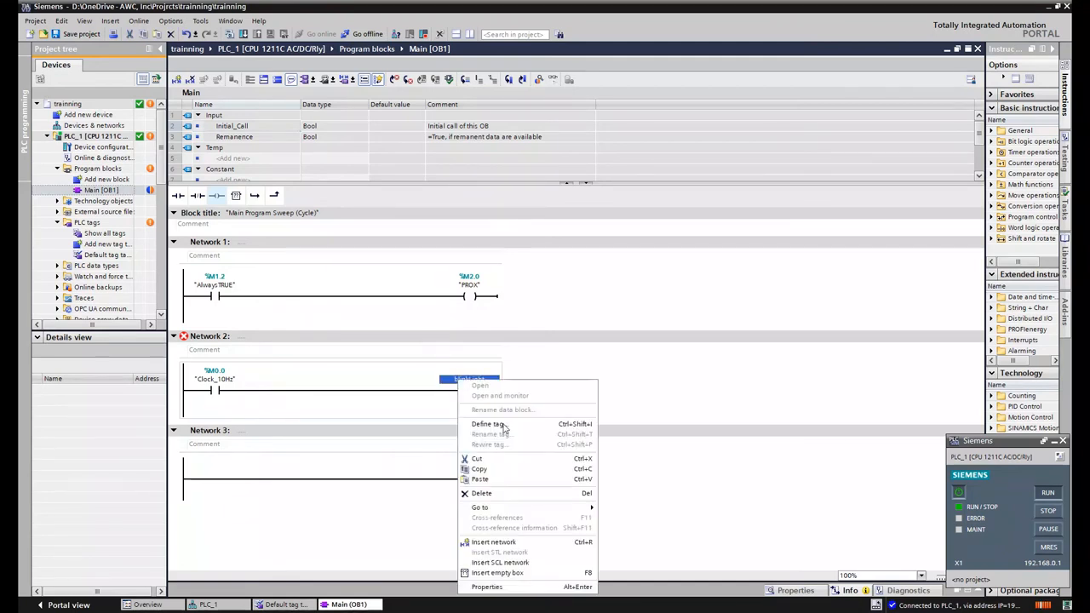
click(487, 423)
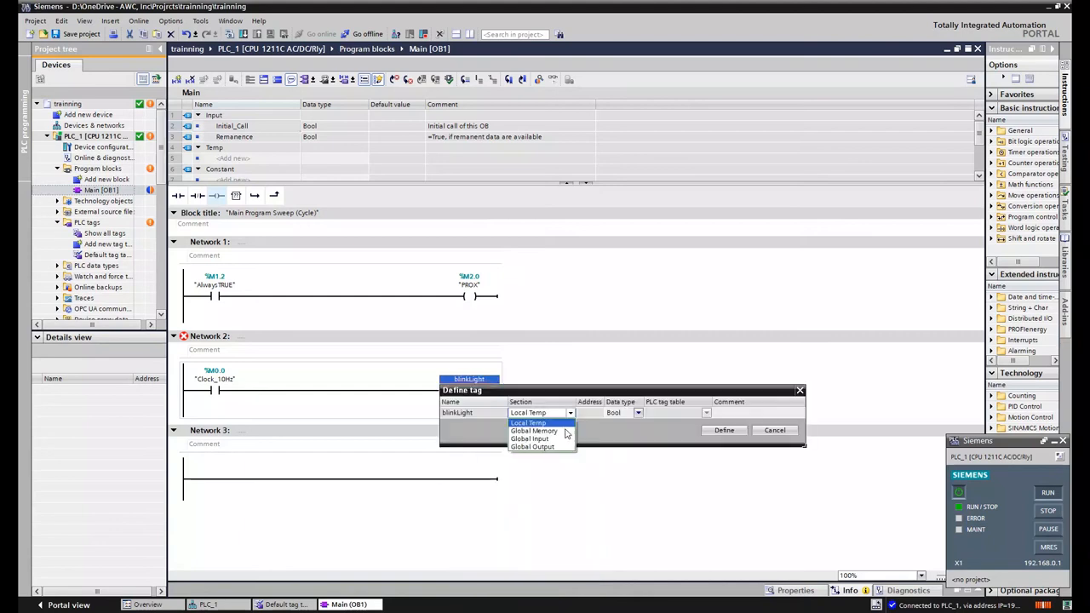
click(534, 430)
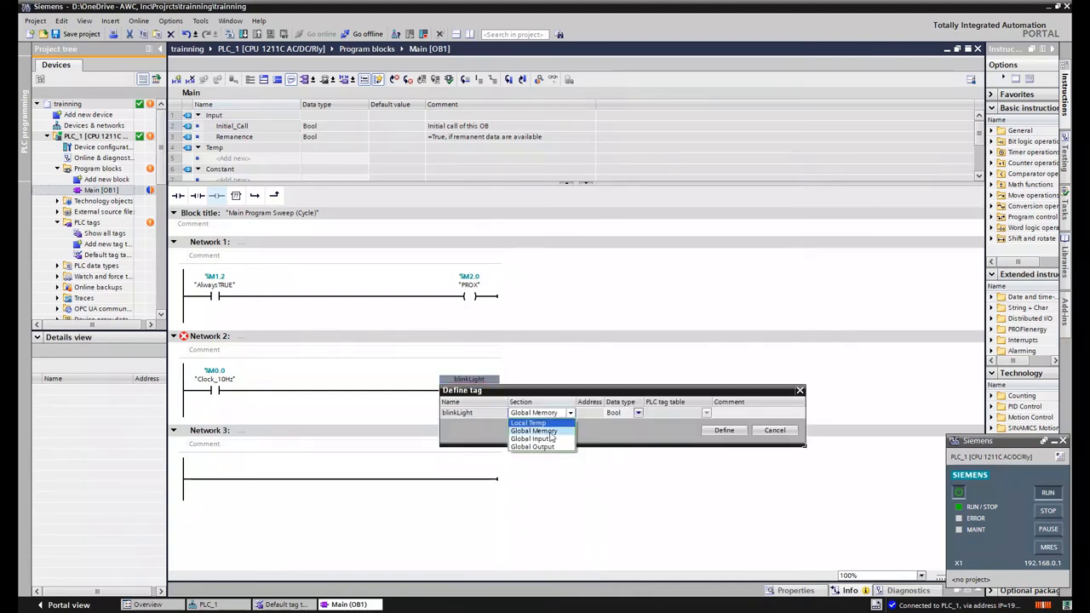
click(534, 430)
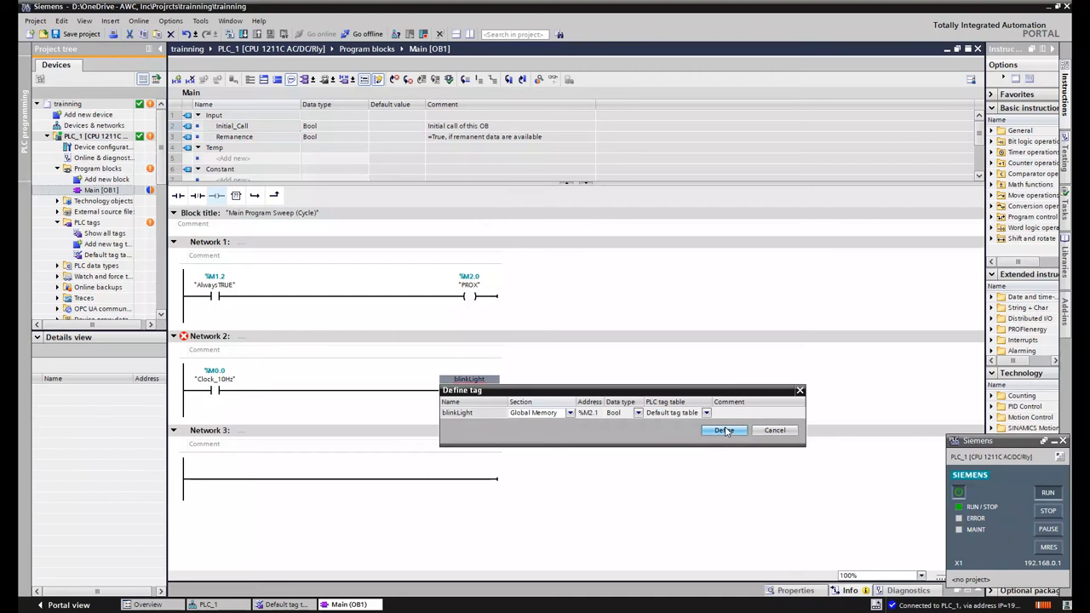
click(723, 430)
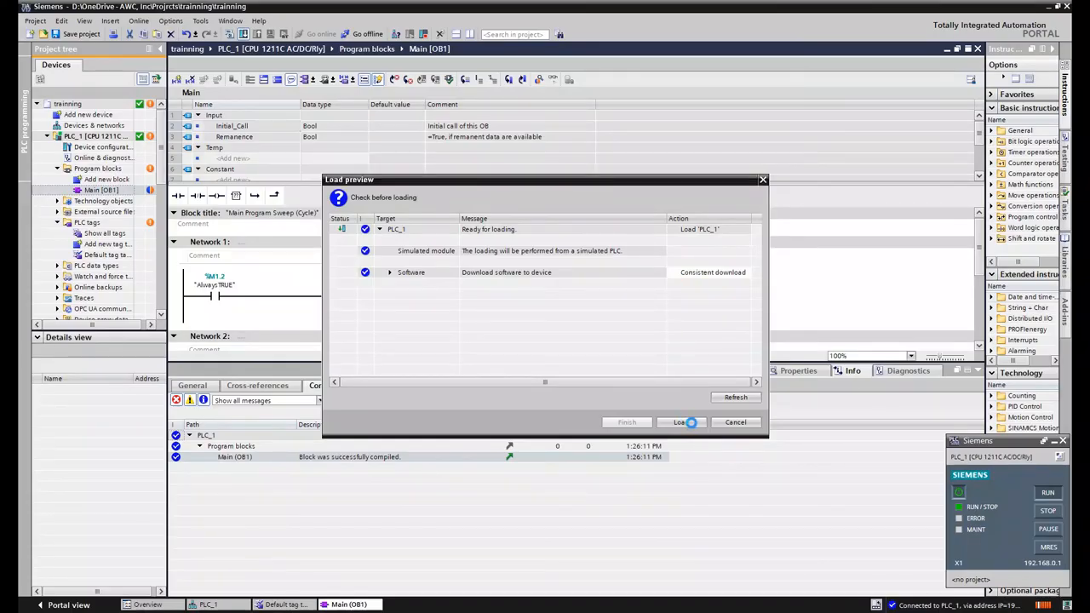
Step: Download the compiled Main block to the simulated PLC_1
click(679, 423)
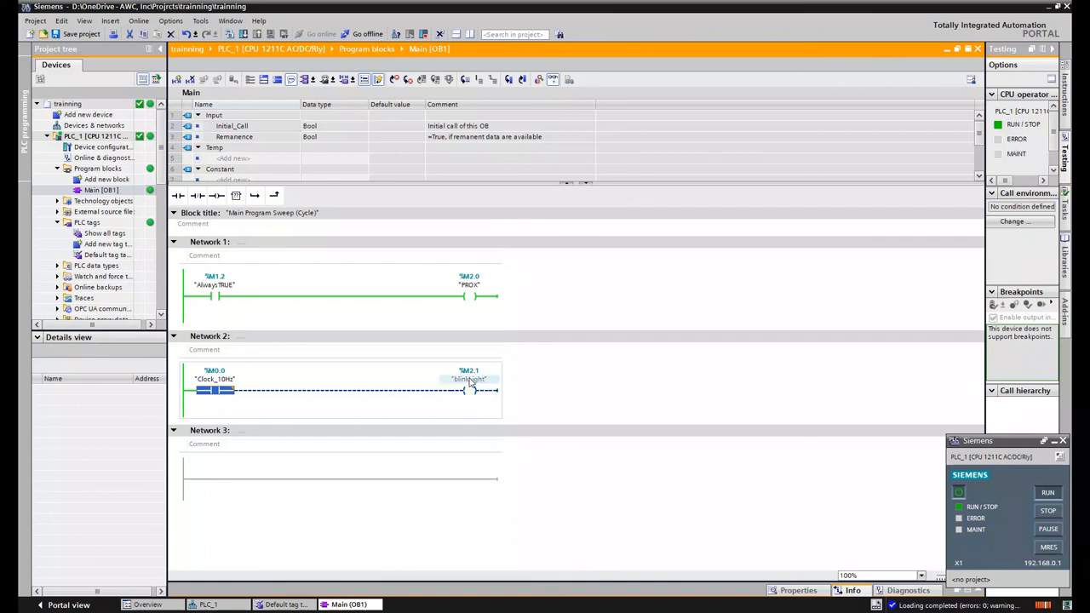
Step: Select the blinkLight coil in Network 2 while monitoring online
click(470, 390)
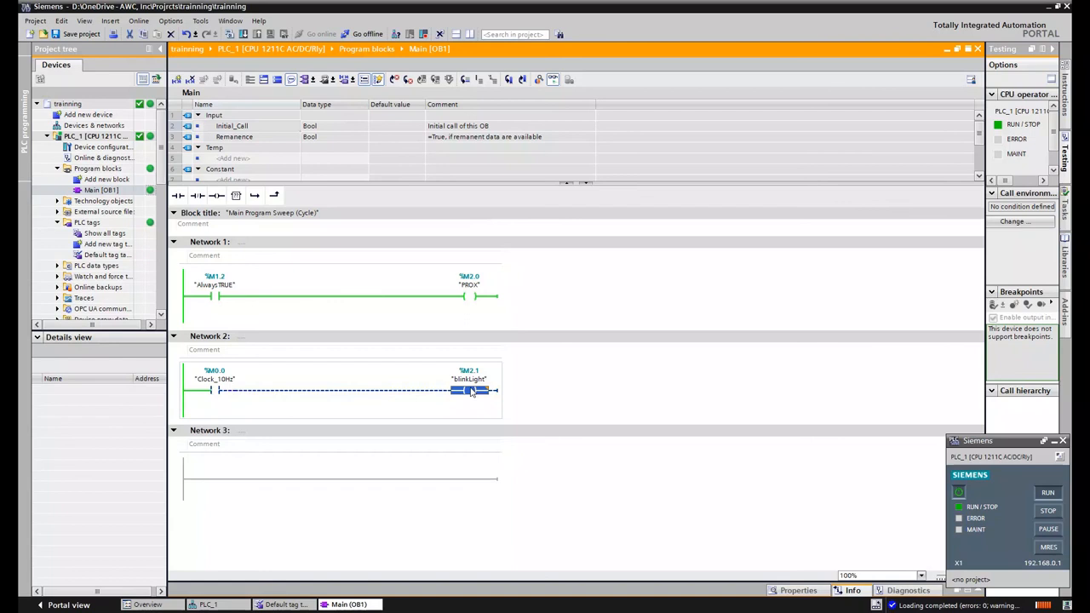